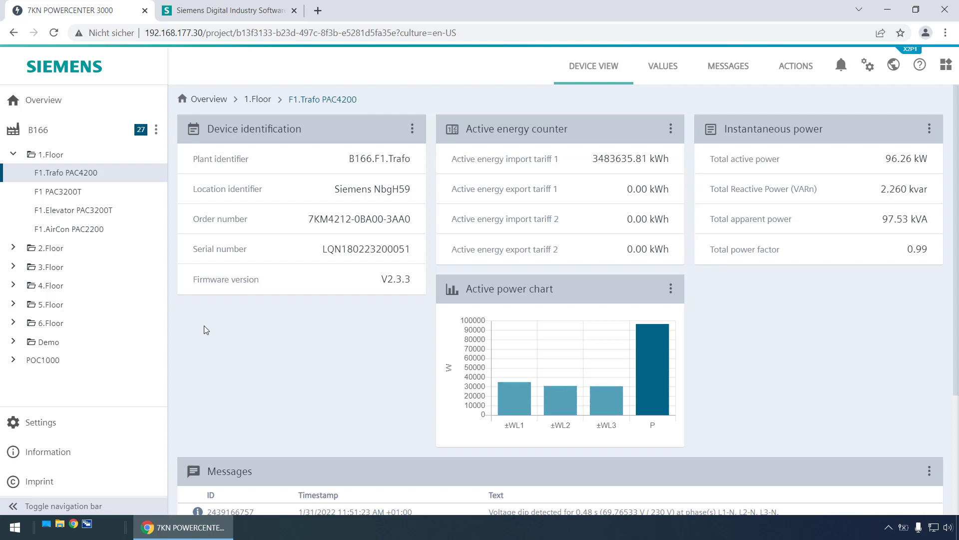
pyautogui.moveTo(40, 422)
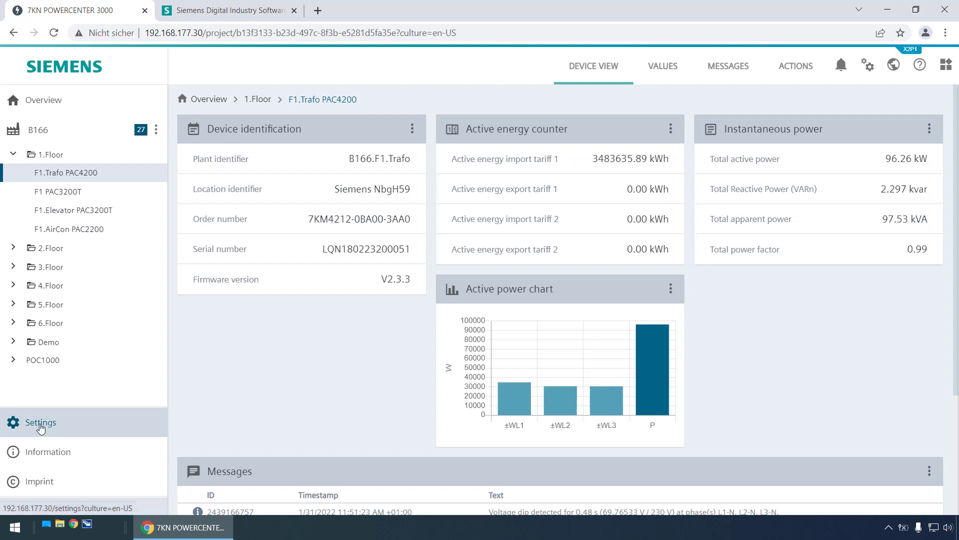
# Show the cloud settings page listing the MindSphere service state as offboarded.
pyautogui.click(40, 422)
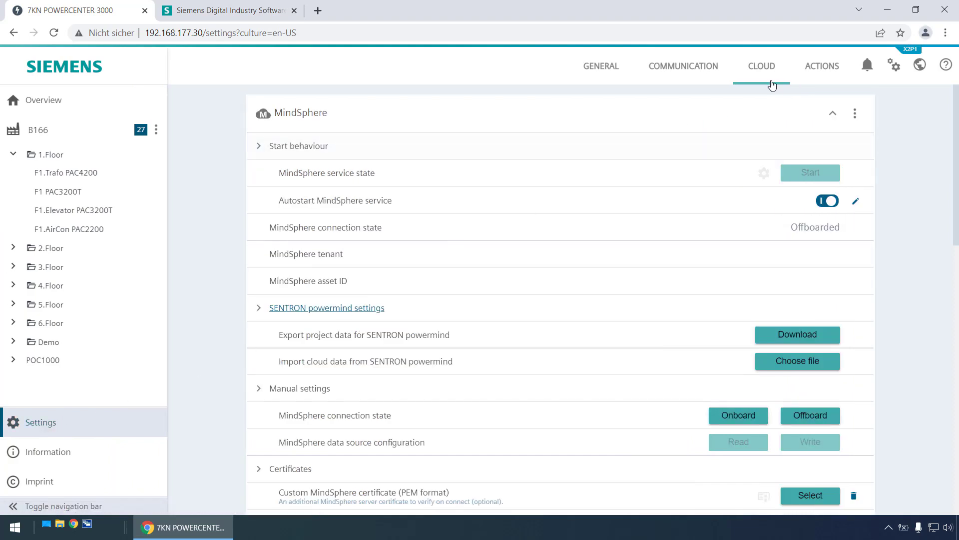
pyautogui.moveTo(282, 120)
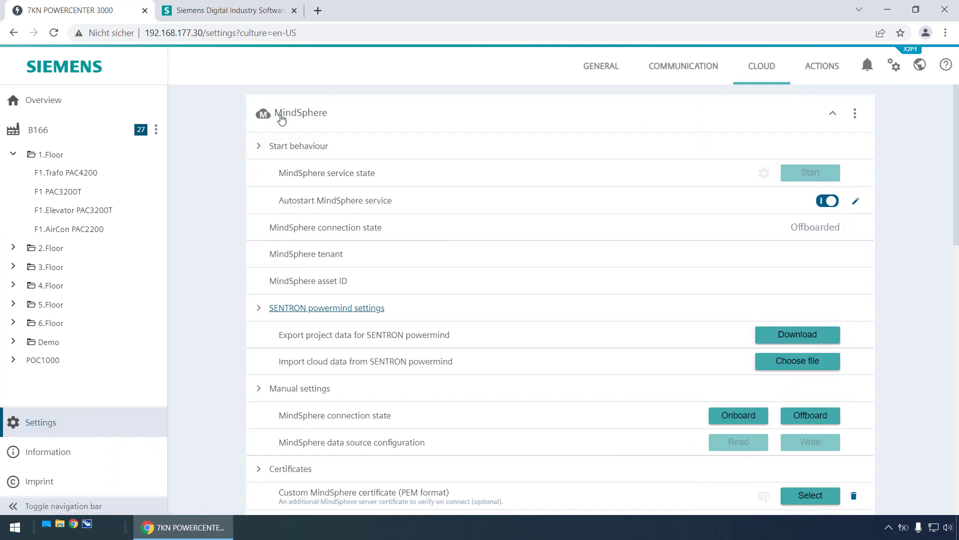
pyautogui.moveTo(227, 207)
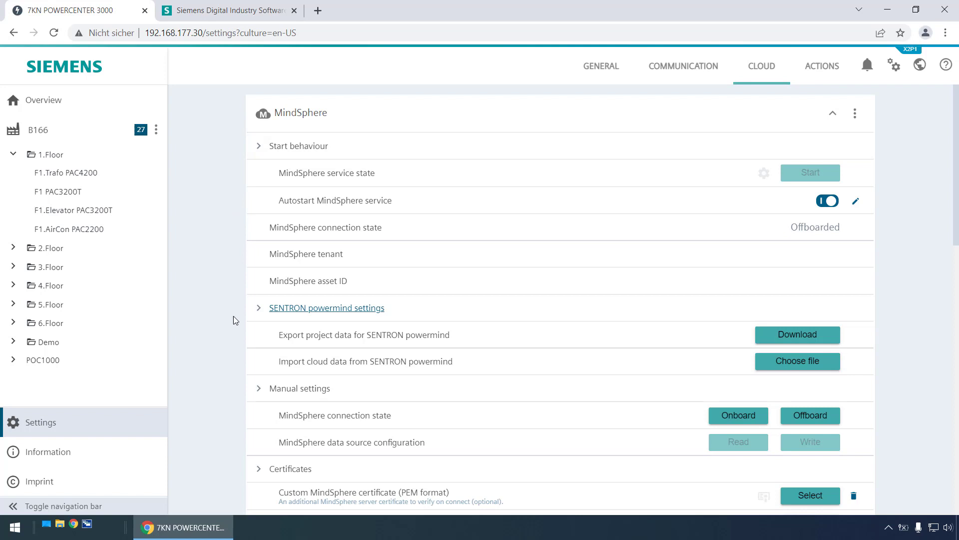
pyautogui.moveTo(300, 343)
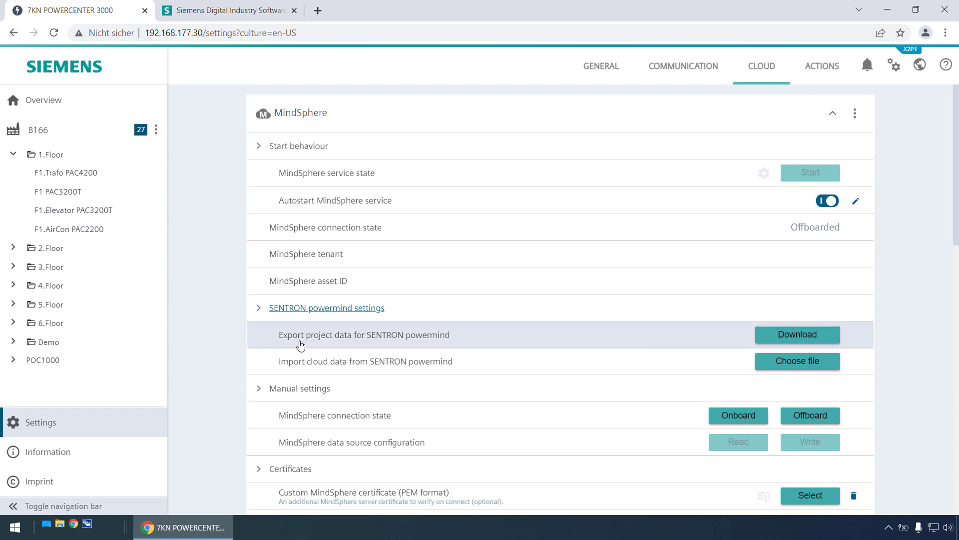
pyautogui.moveTo(345, 343)
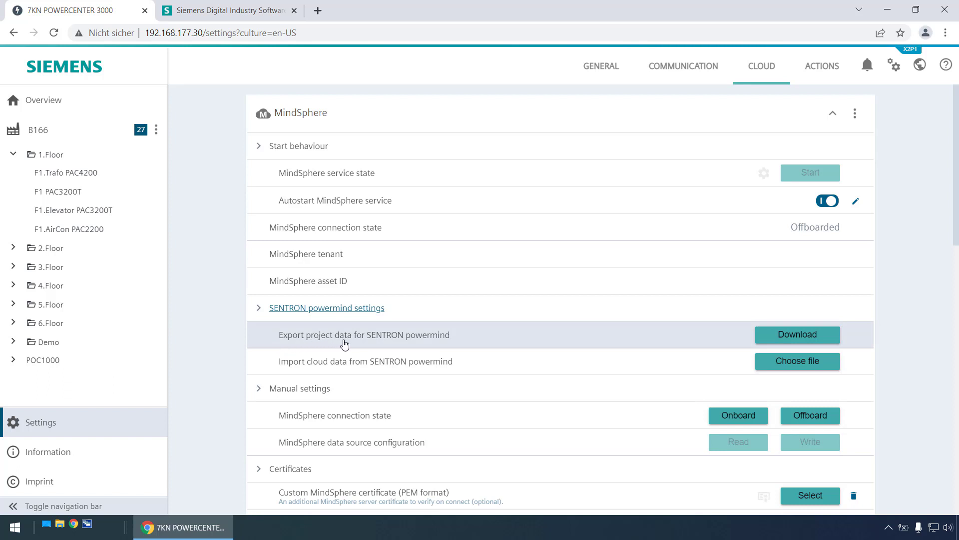
pyautogui.moveTo(448, 340)
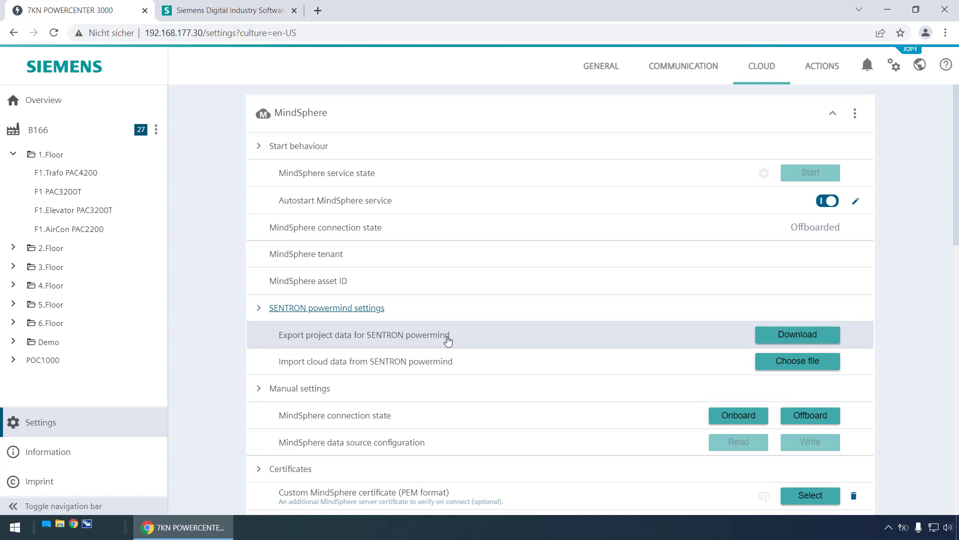
pyautogui.moveTo(797, 335)
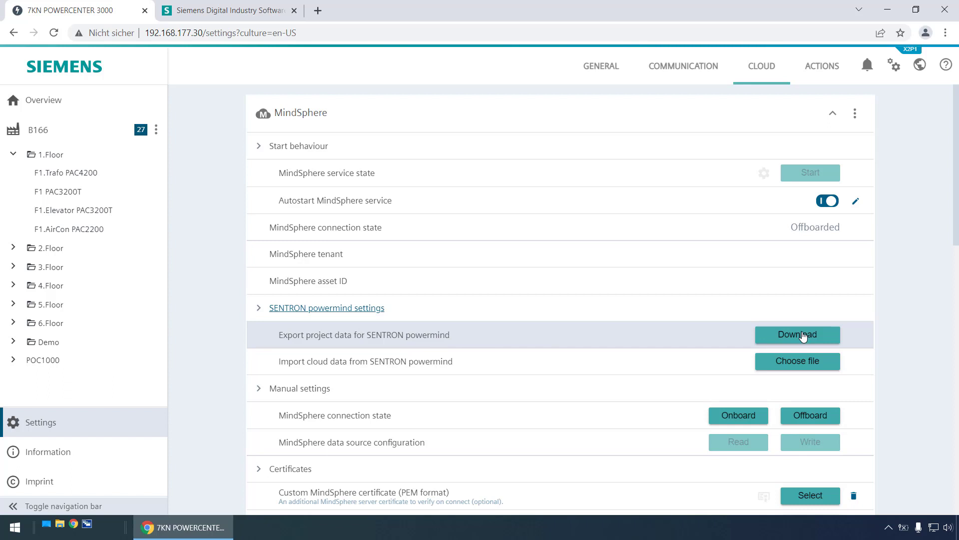
# Download the SENTRON powermind project data export as a JSON file.
pyautogui.click(797, 335)
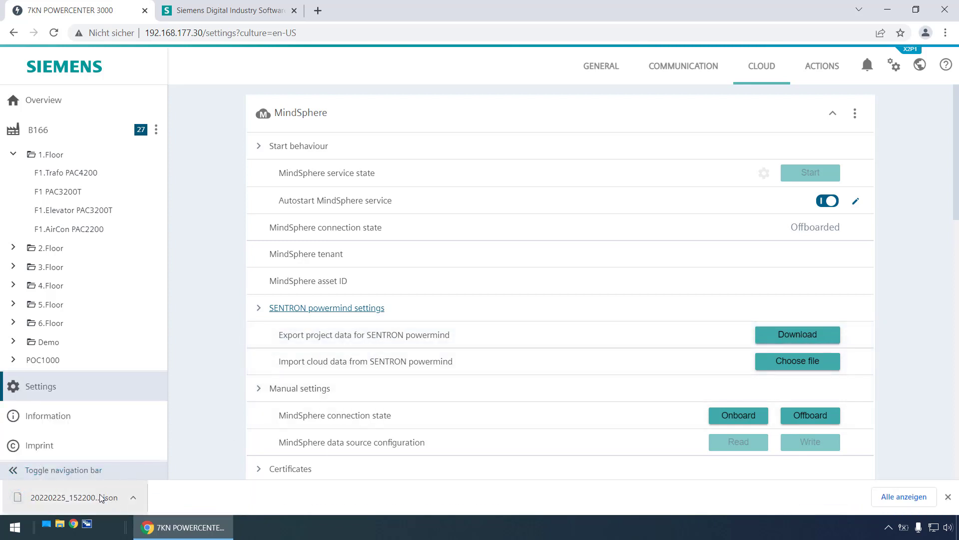
pyautogui.moveTo(145, 484)
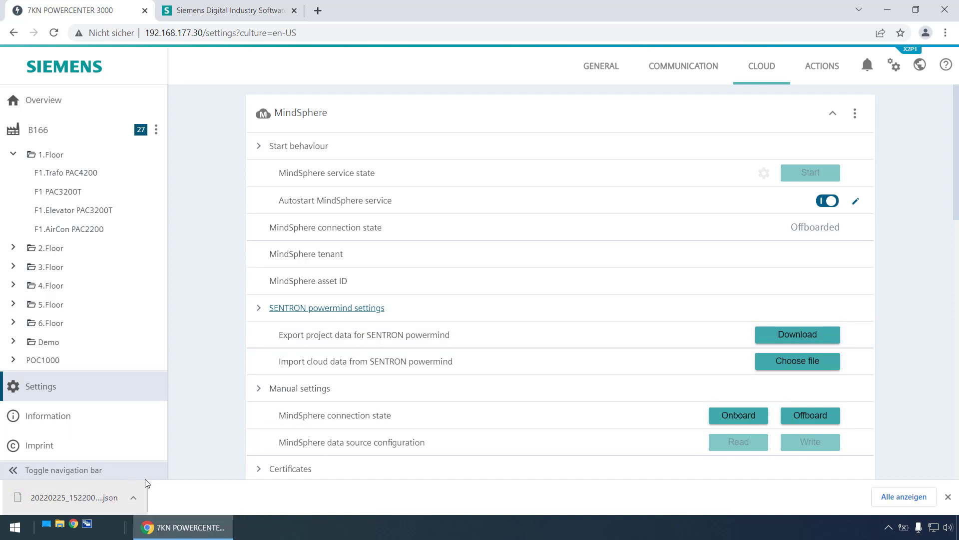
pyautogui.moveTo(204, 443)
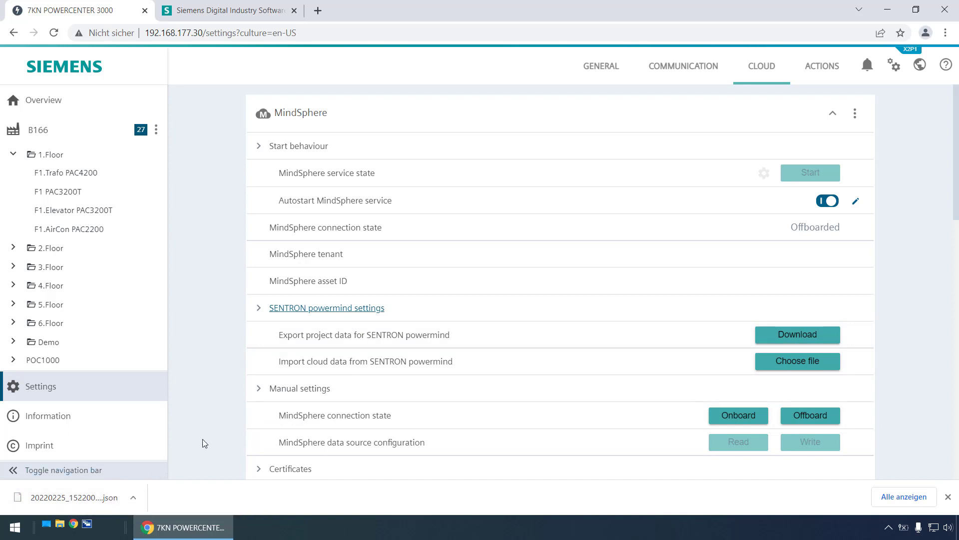
pyautogui.moveTo(170, 317)
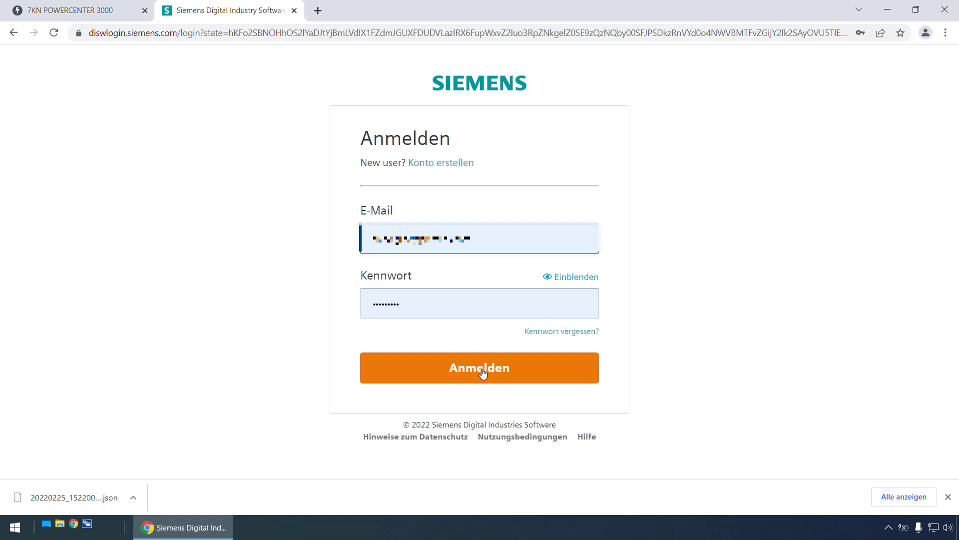
# Sign in with Anmelden to reach the MindSphere launchpad of apps.
pyautogui.click(478, 367)
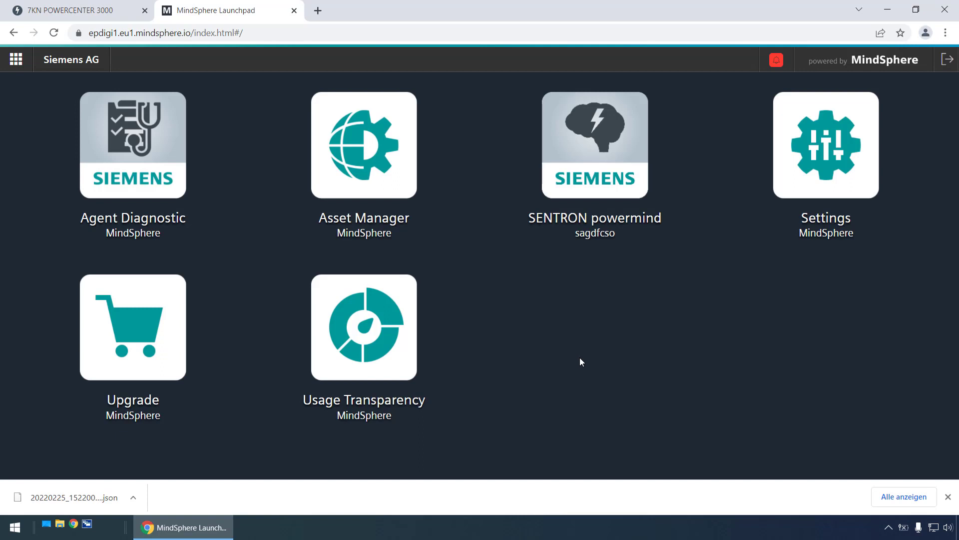
# Launch SENTRON powermind and go to its device import page.
pyautogui.click(594, 144)
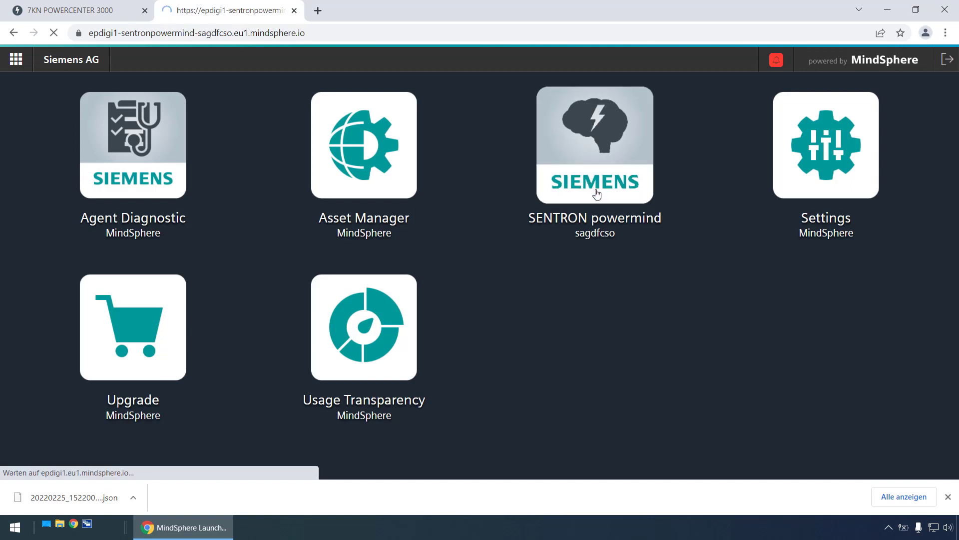
pyautogui.click(593, 144)
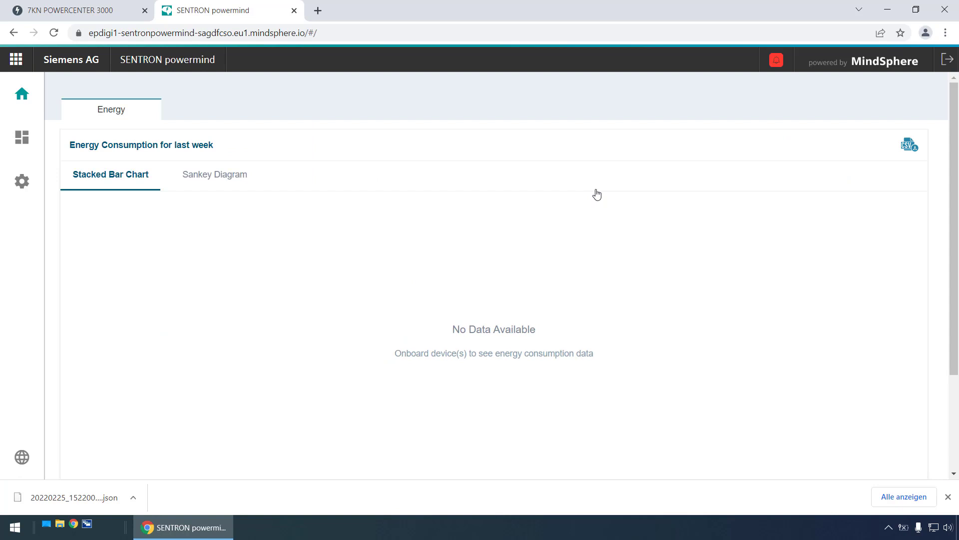
pyautogui.moveTo(210, 199)
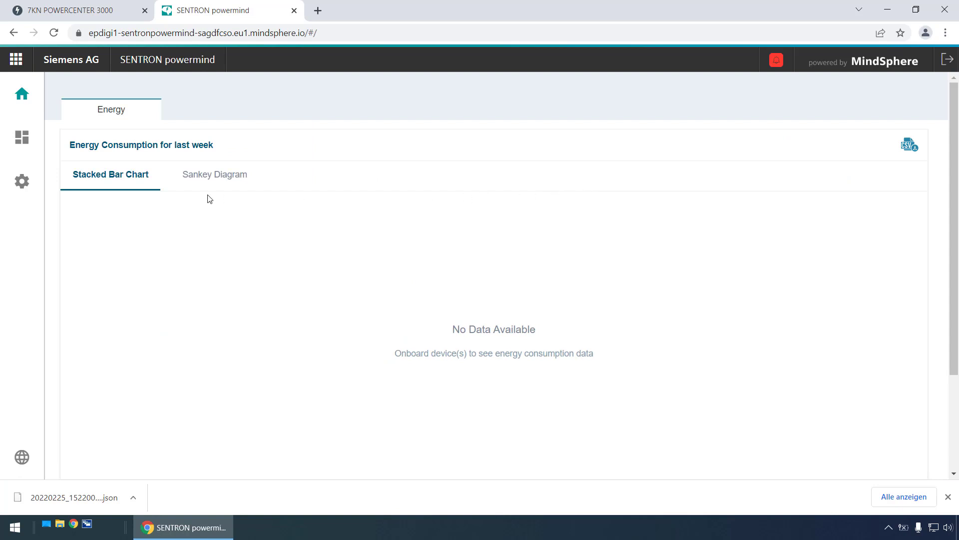
pyautogui.click(21, 181)
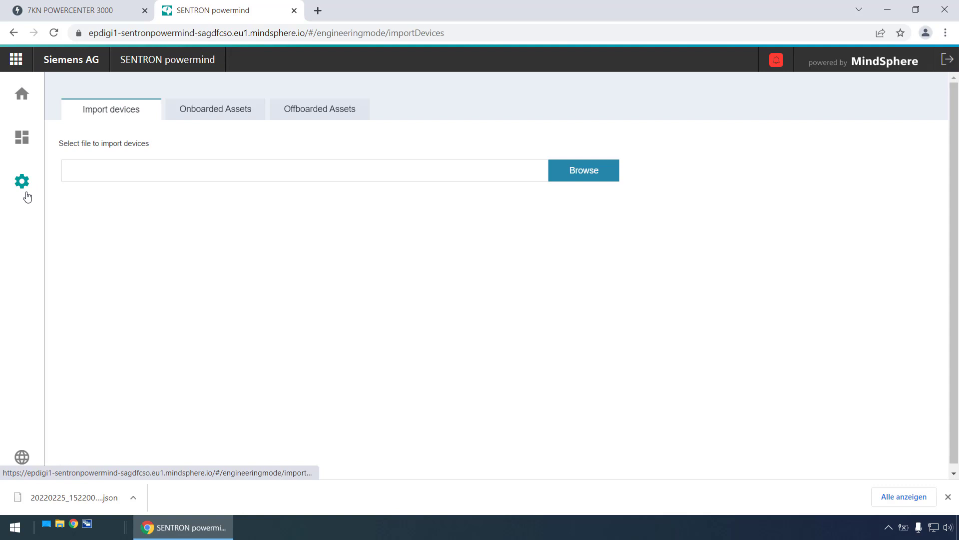
pyautogui.moveTo(530, 195)
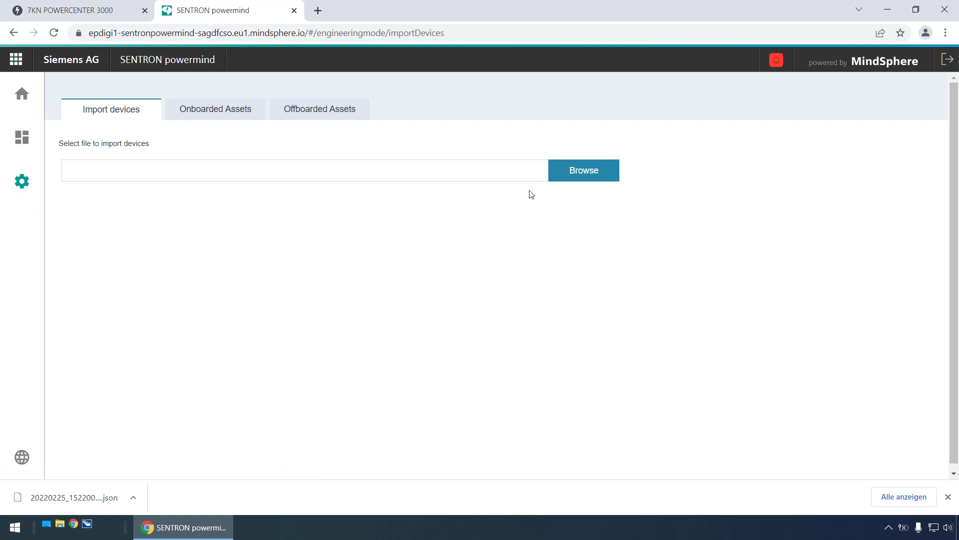
# Load 20220225_152200_MindApp_Request.json so asset B166's devices are listed for import.
pyautogui.click(583, 170)
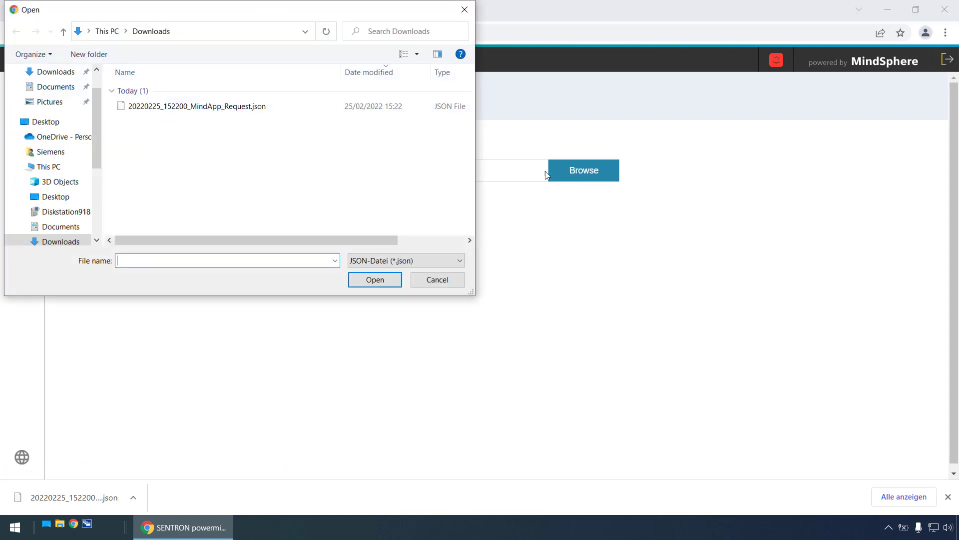
pyautogui.click(192, 105)
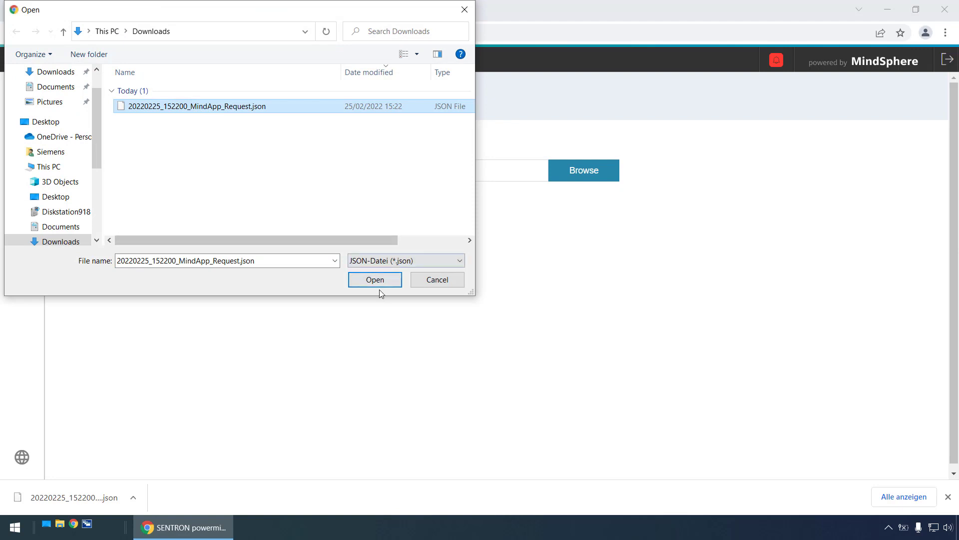
pyautogui.click(375, 279)
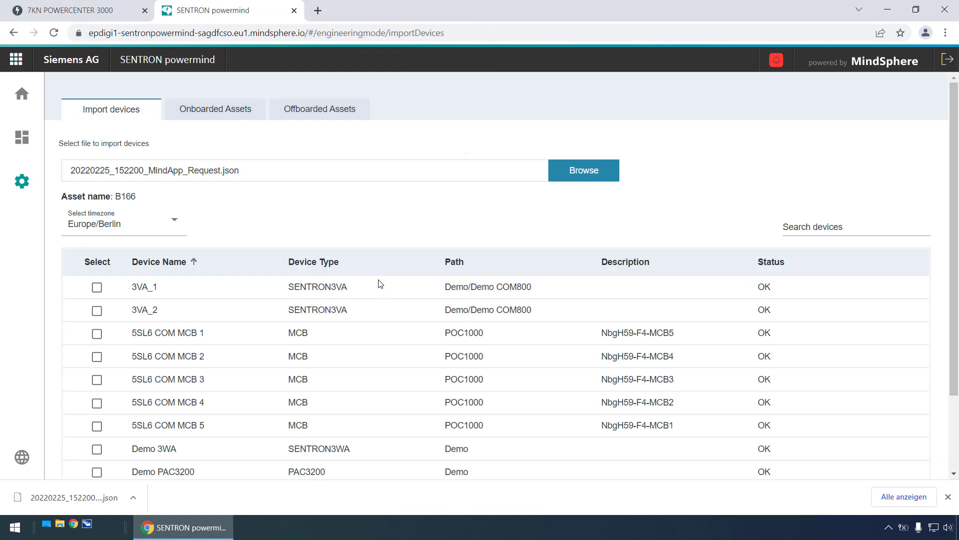
# Select 3VA_1 and F1 PAC3200T for creation on the first device page.
pyautogui.click(313, 262)
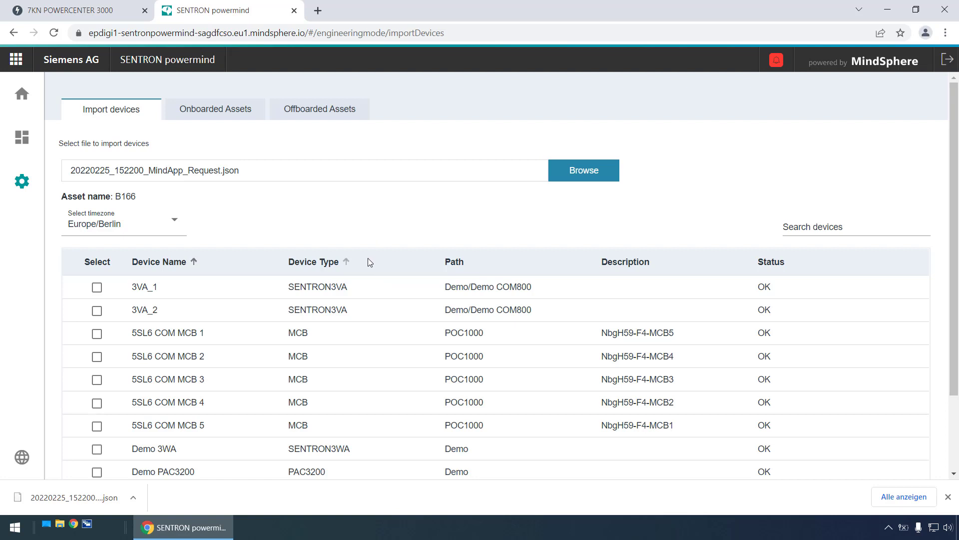
pyautogui.scroll(-3)
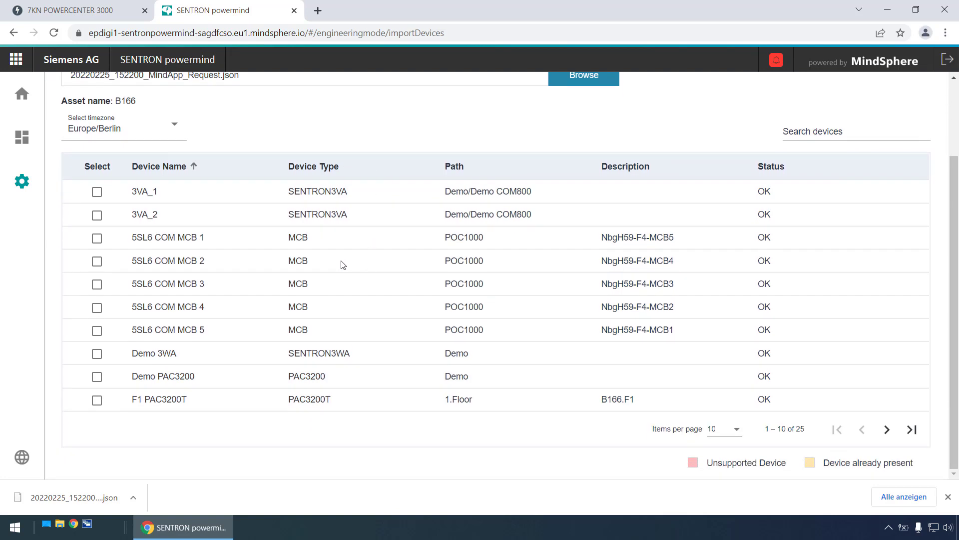
pyautogui.moveTo(312, 274)
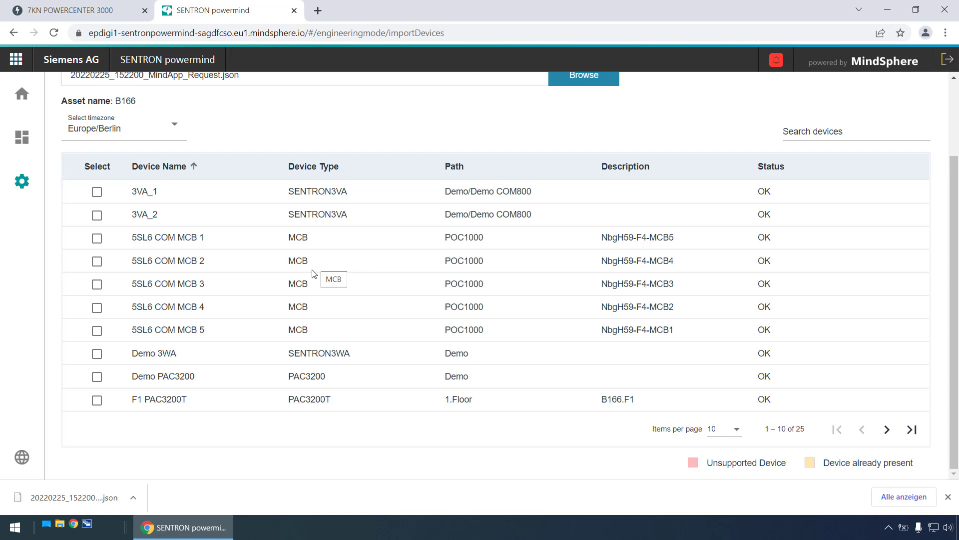
pyautogui.moveTo(223, 408)
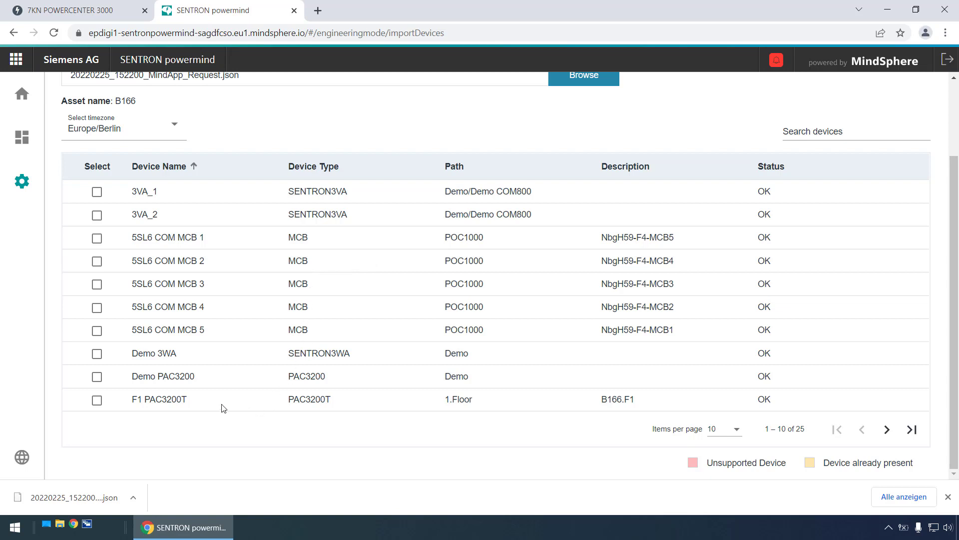
pyautogui.moveTo(99, 201)
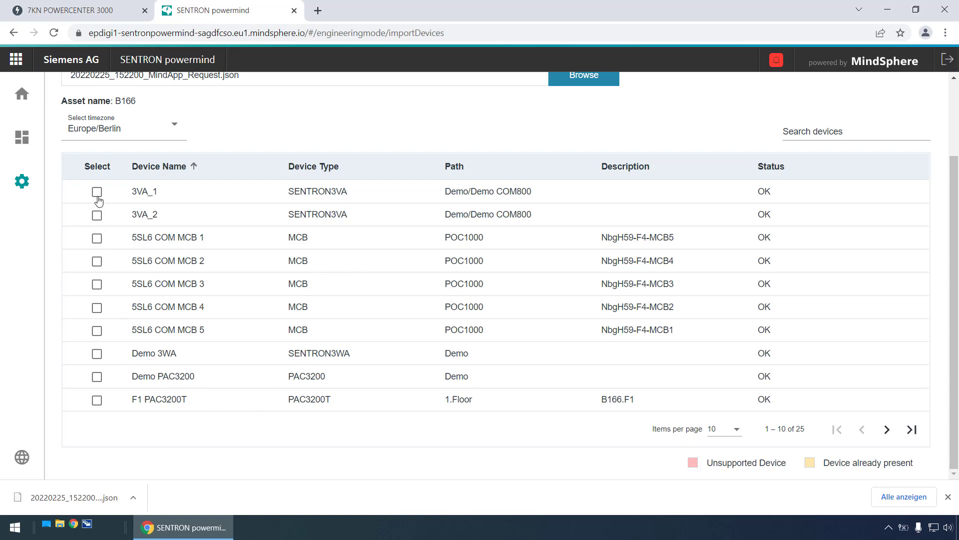
pyautogui.click(97, 192)
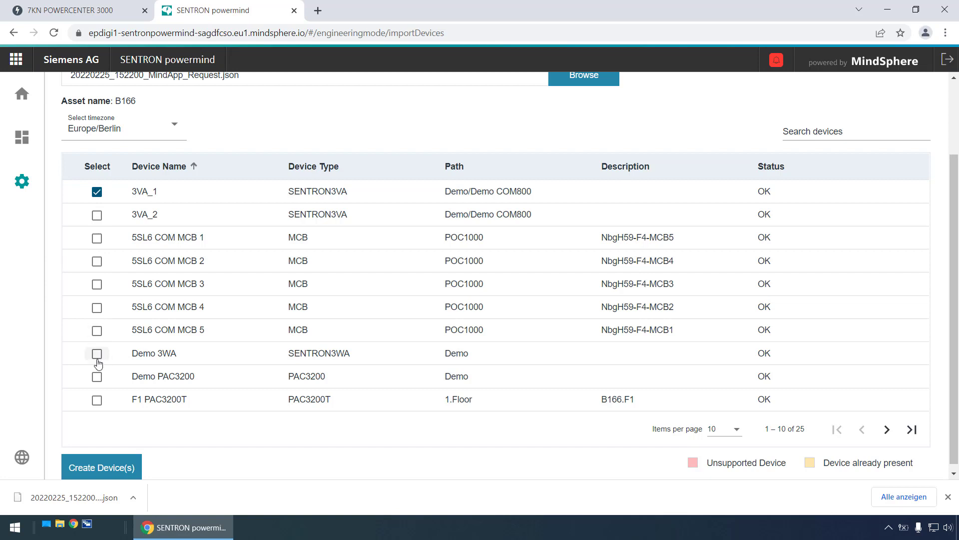
pyautogui.moveTo(97, 400)
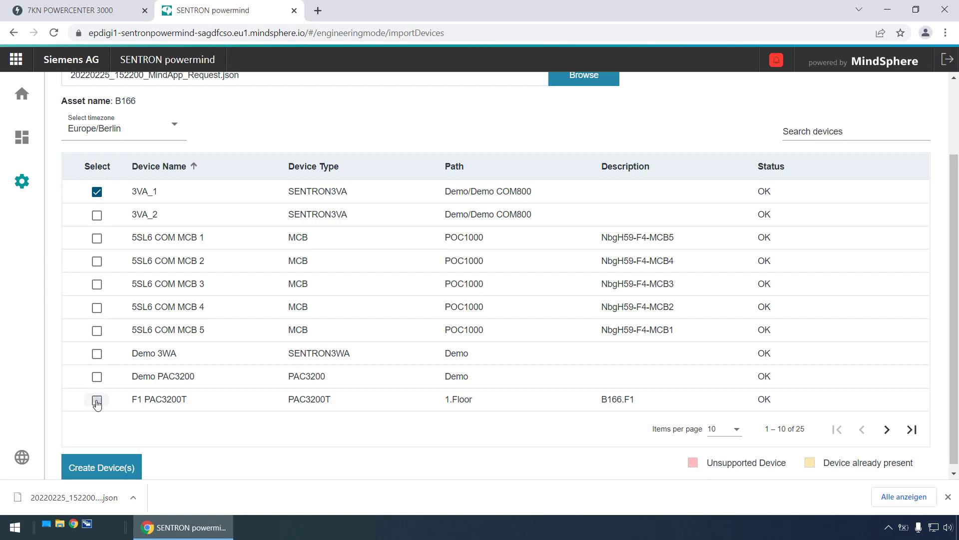
pyautogui.click(97, 399)
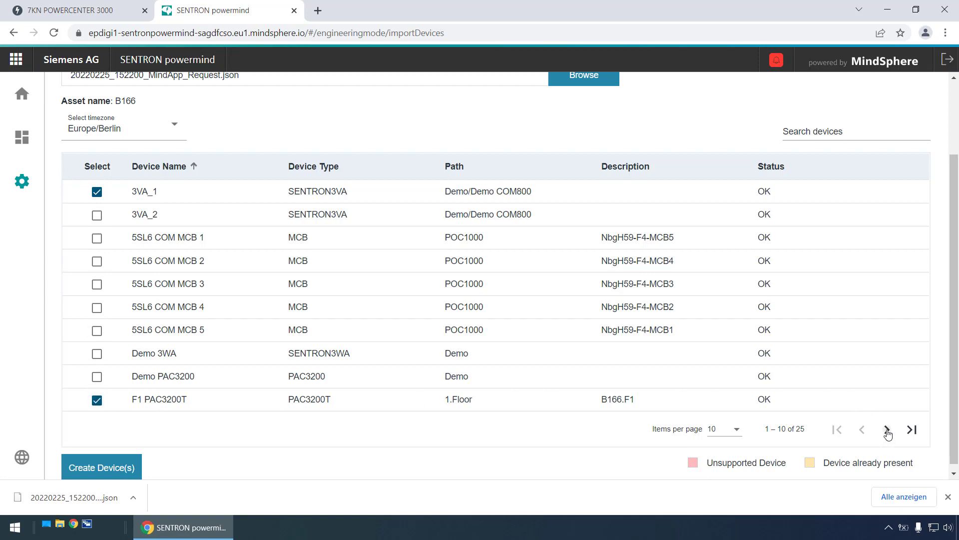
# Move to the next page and select F2.P1 PAC2200 for creation.
pyautogui.click(887, 430)
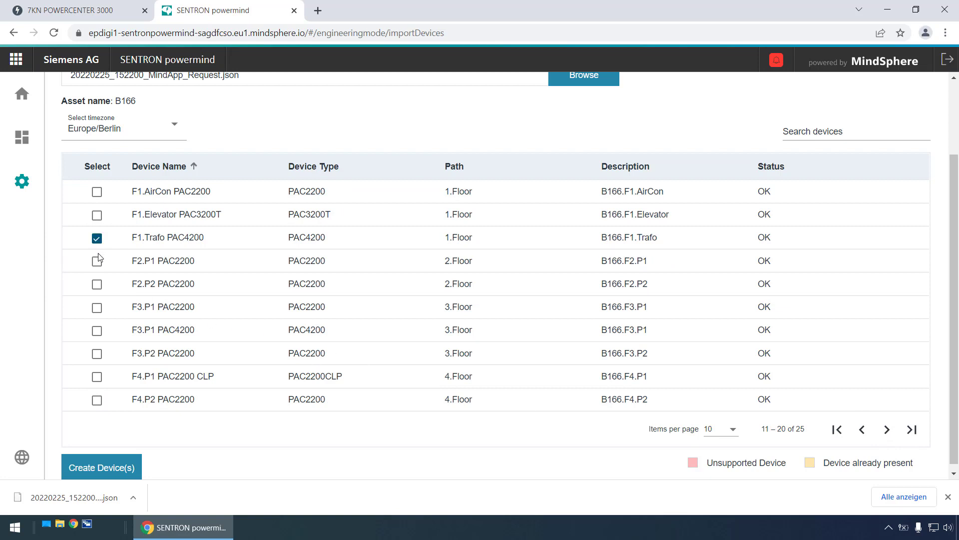
pyautogui.click(96, 261)
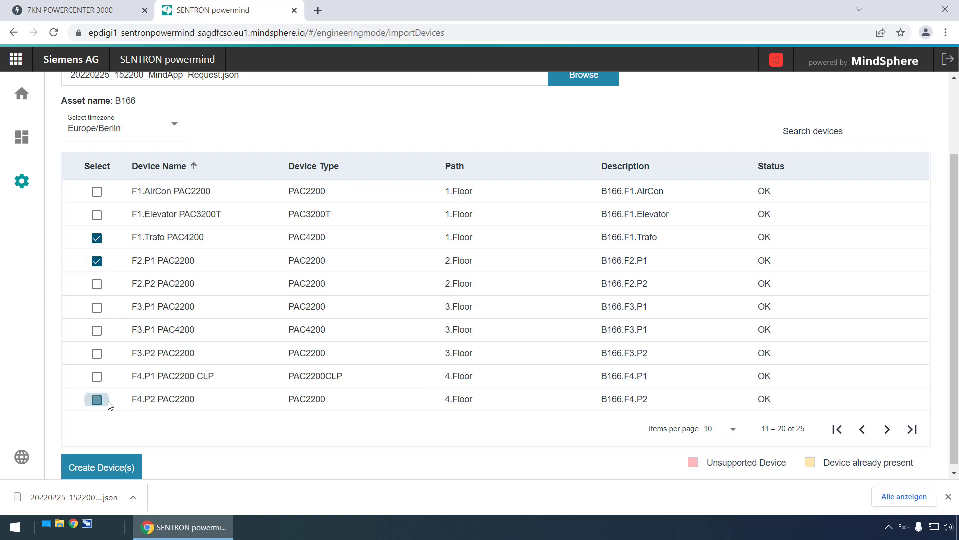
# Select F4.P2 PAC3220 and F5.P1 PAC2200, then create all chosen devices until creation completes.
pyautogui.click(886, 428)
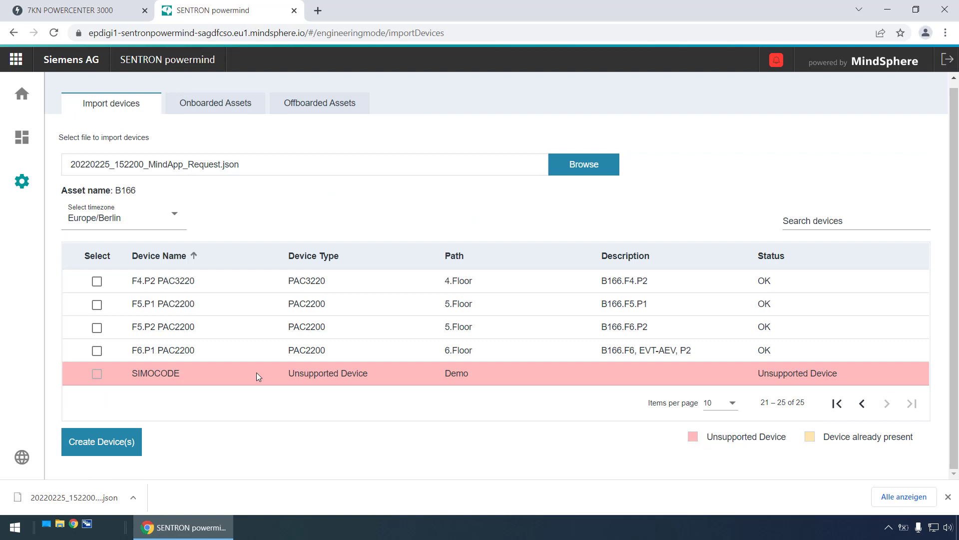
pyautogui.moveTo(100, 368)
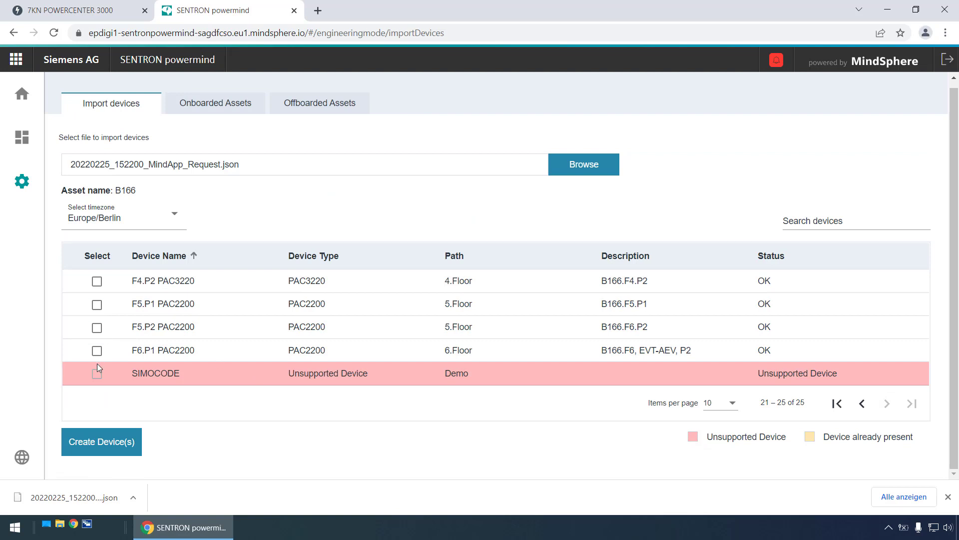
pyautogui.moveTo(96, 380)
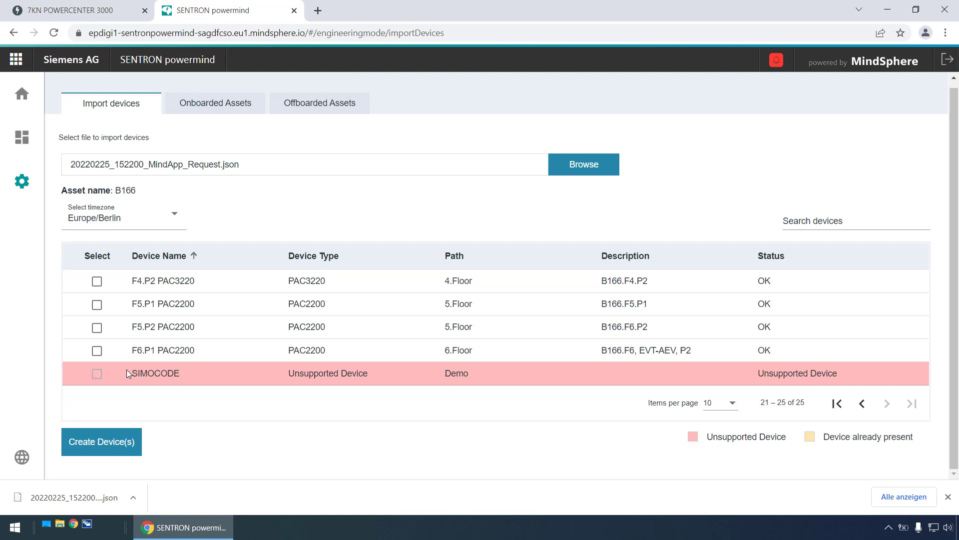
pyautogui.moveTo(124, 380)
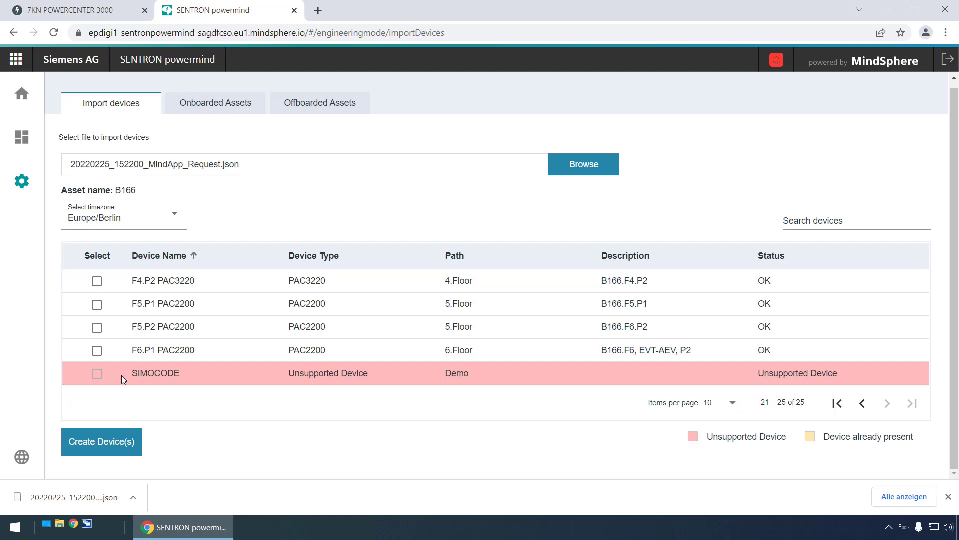
pyautogui.moveTo(131, 375)
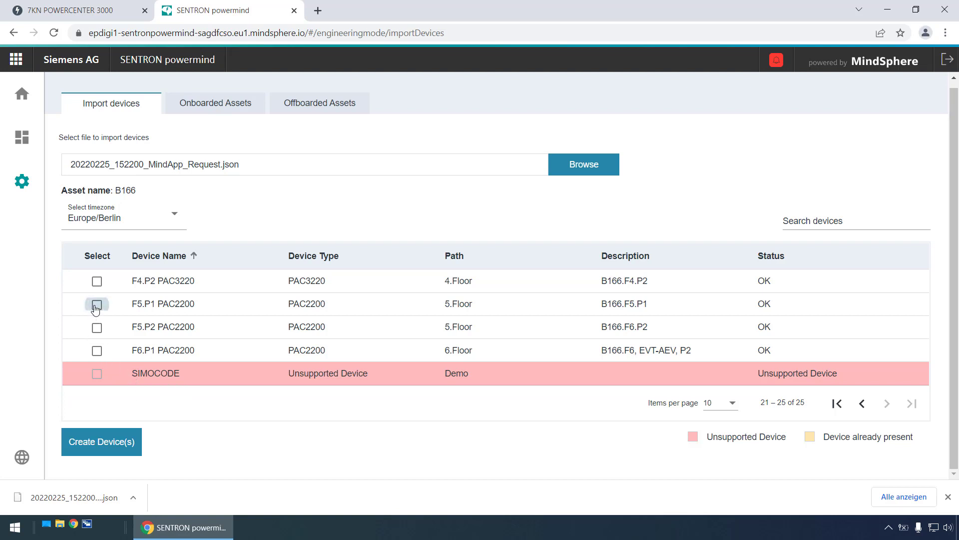
pyautogui.click(96, 303)
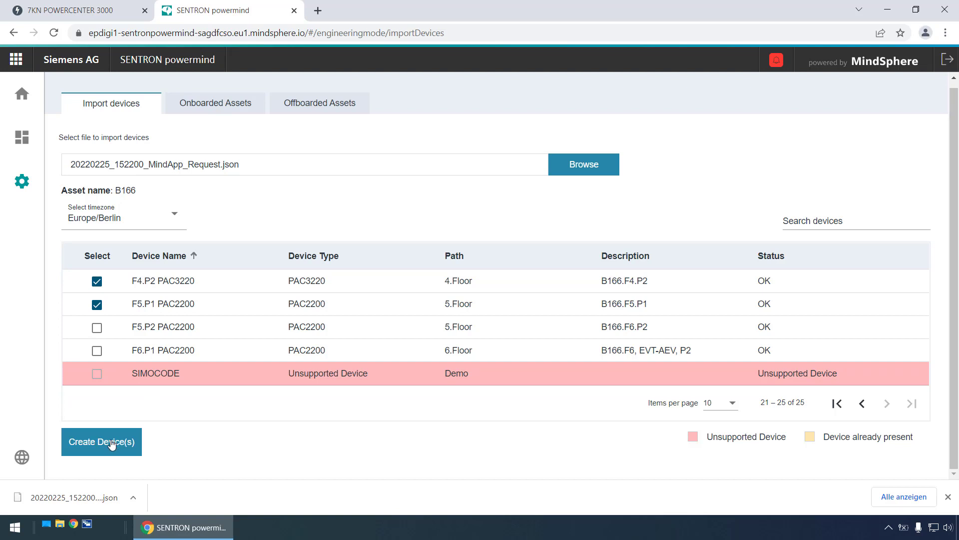
pyautogui.click(102, 441)
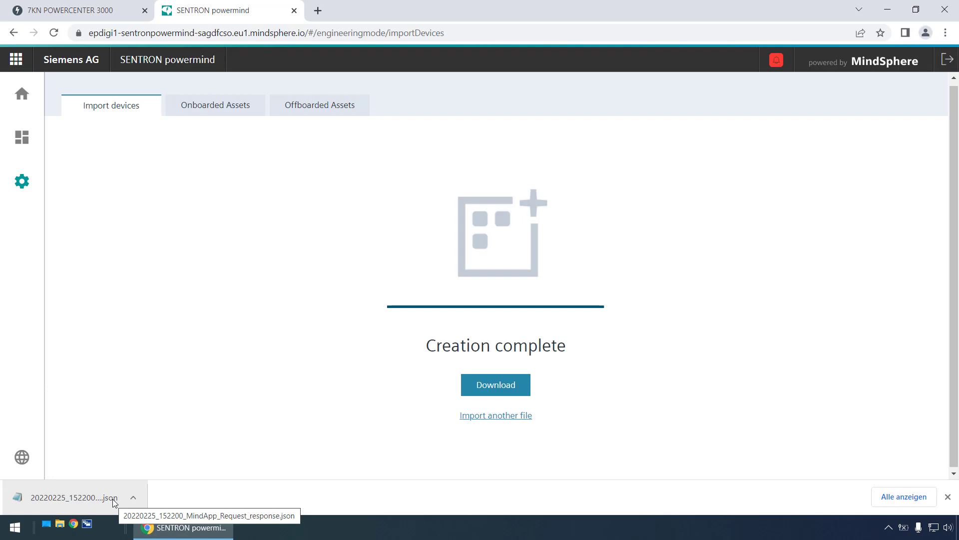
pyautogui.moveTo(112, 88)
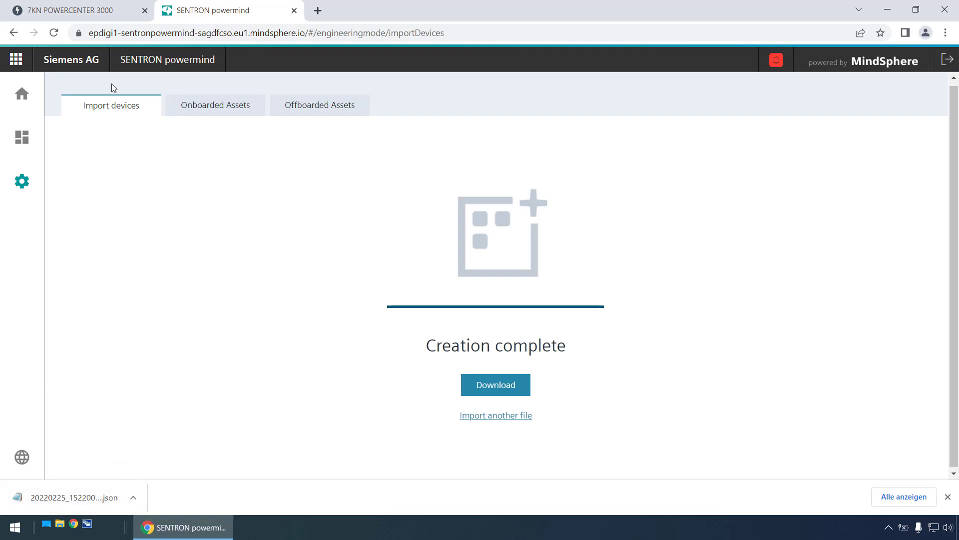
# Import the MindApp response JSON into POWERCENTER 3000 so MindSphere shows onboarded with tenant epdigi1.
pyautogui.click(69, 10)
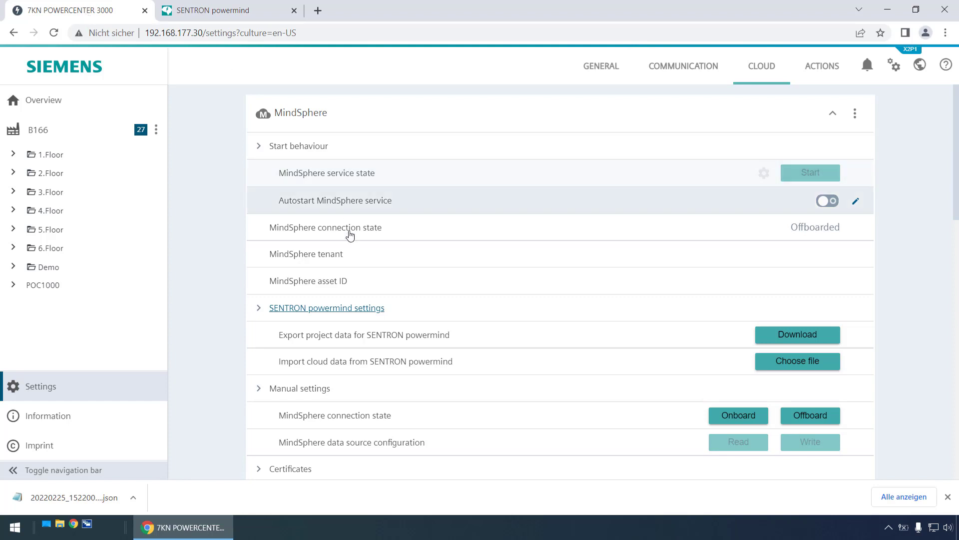
pyautogui.moveTo(284, 369)
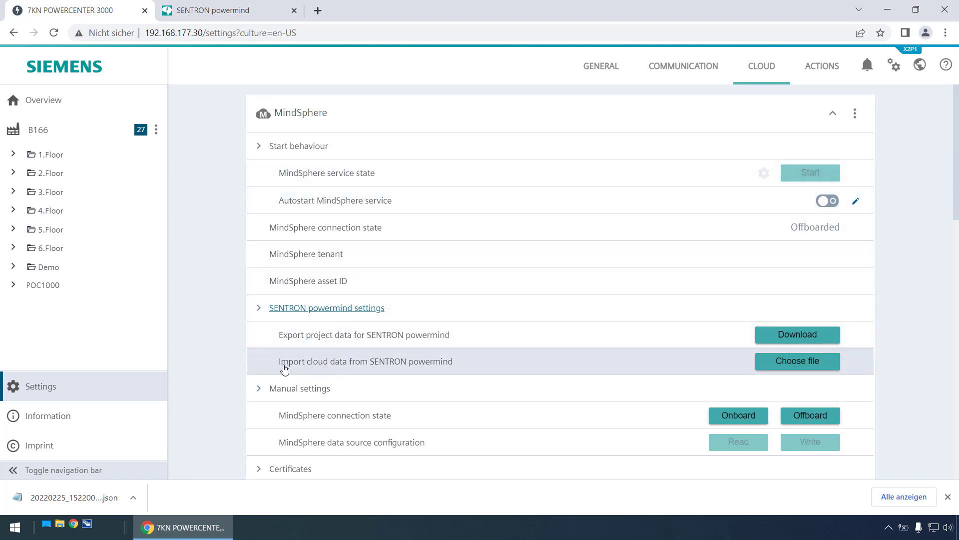
pyautogui.moveTo(325, 372)
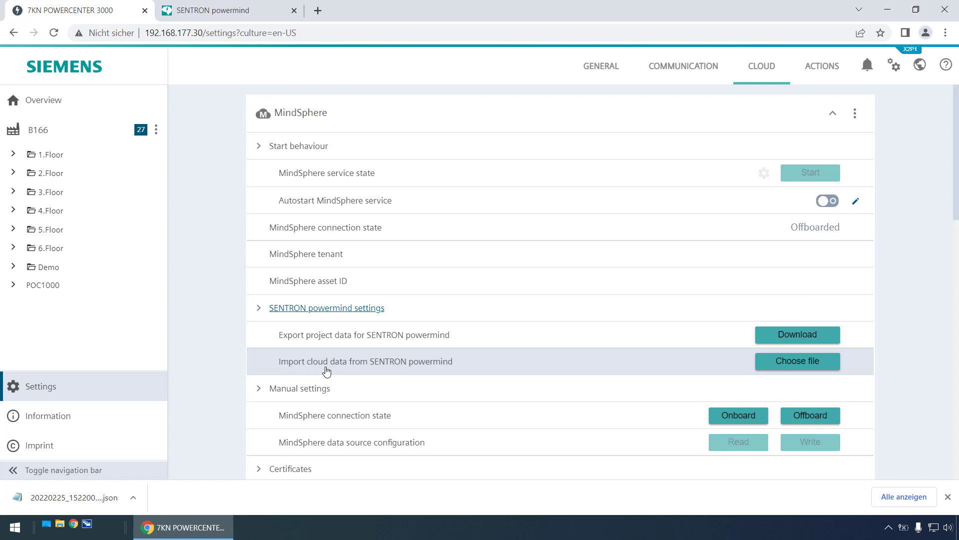
pyautogui.moveTo(420, 372)
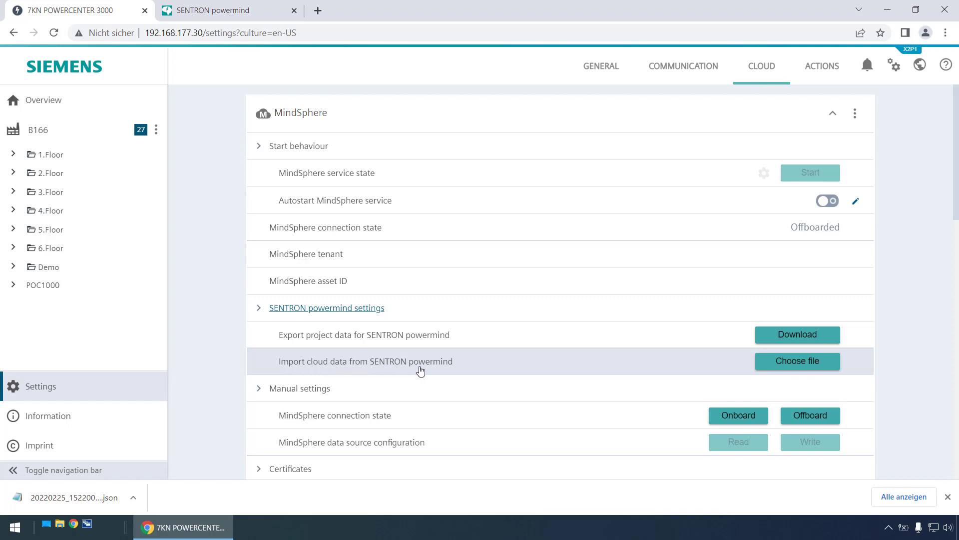
pyautogui.moveTo(797, 361)
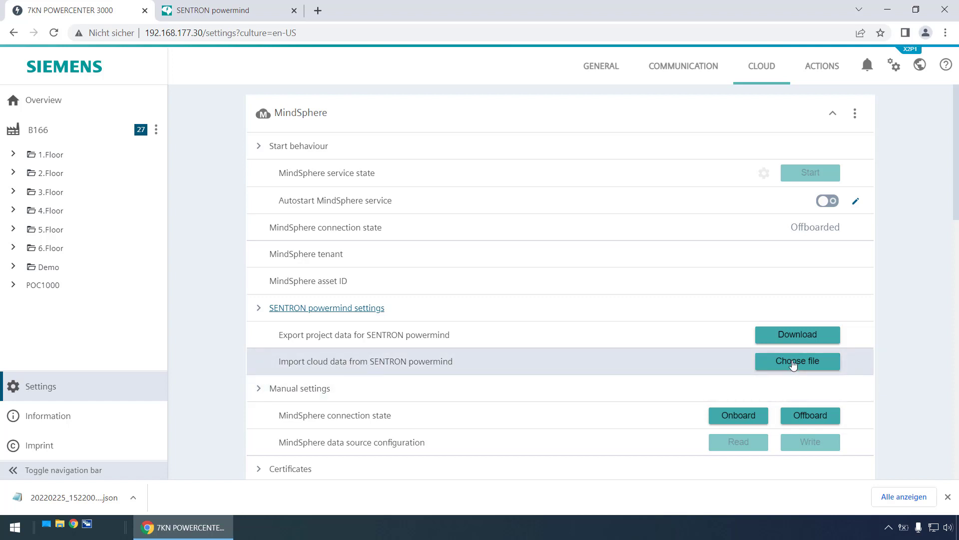
pyautogui.click(797, 361)
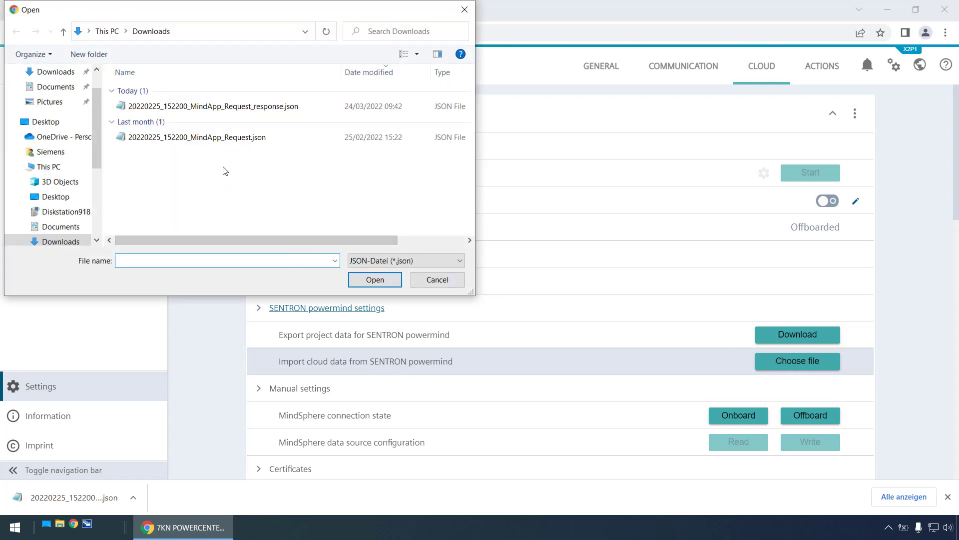
pyautogui.click(213, 106)
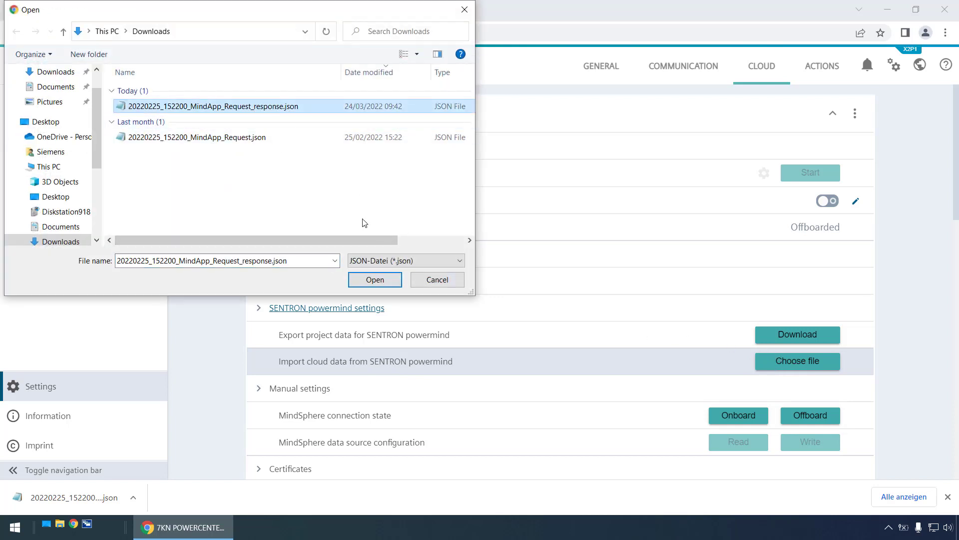
pyautogui.click(375, 279)
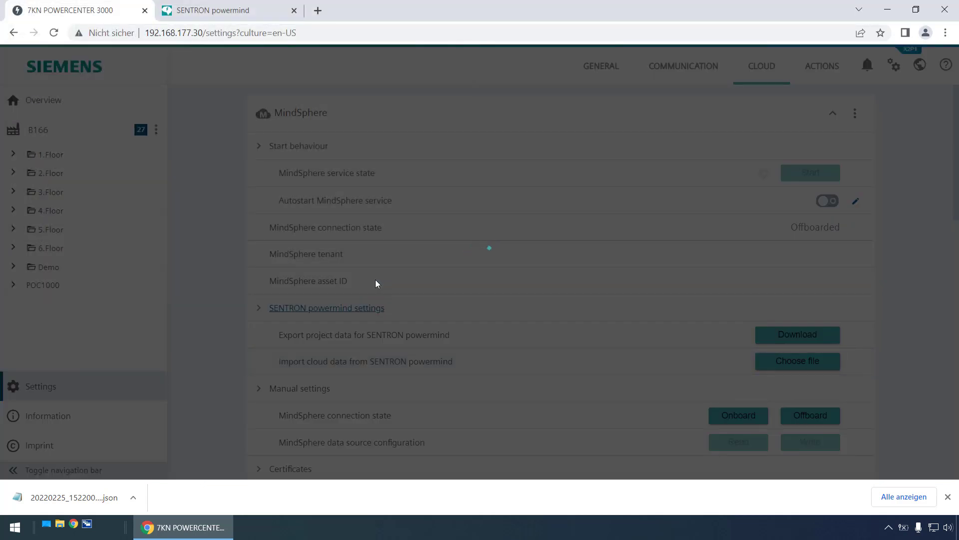
pyautogui.click(737, 416)
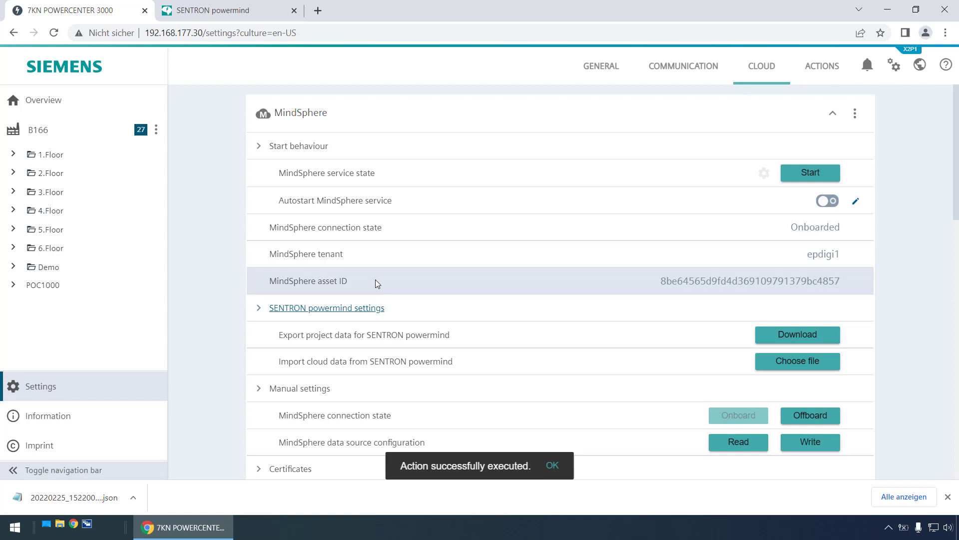
pyautogui.moveTo(375, 258)
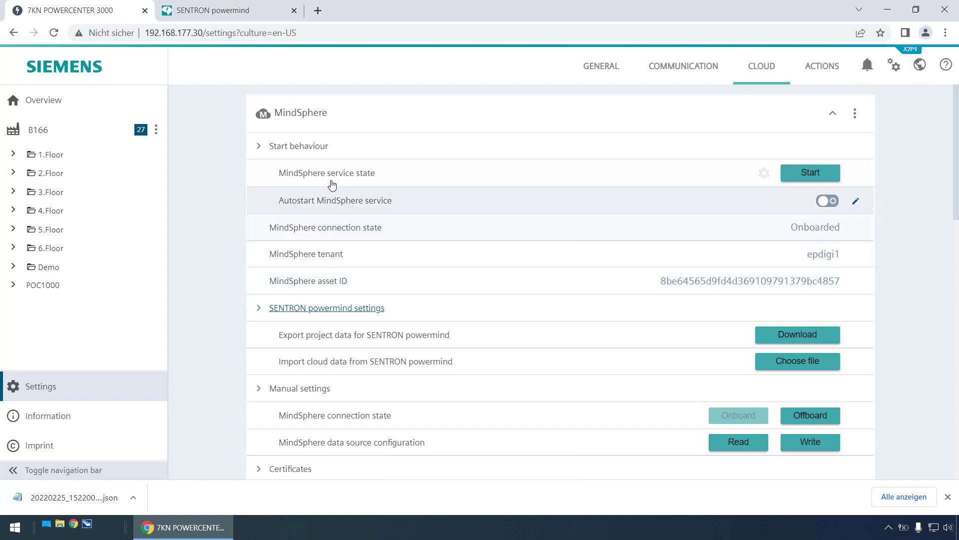
pyautogui.moveTo(364, 178)
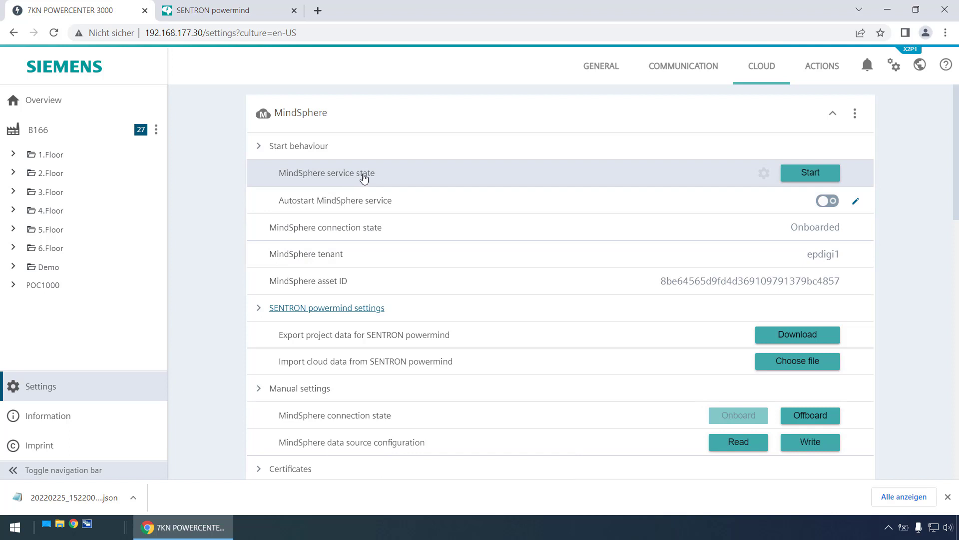
pyautogui.moveTo(364, 210)
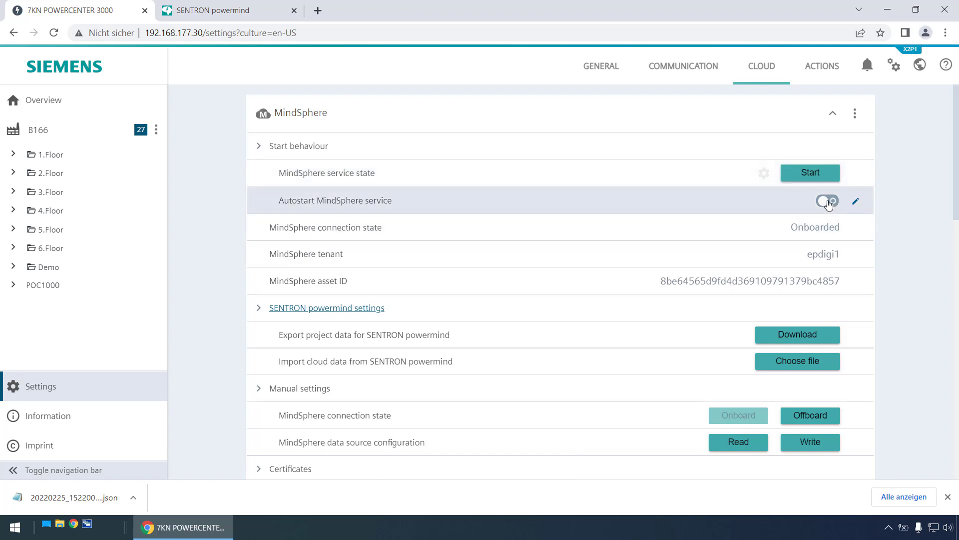
pyautogui.click(826, 201)
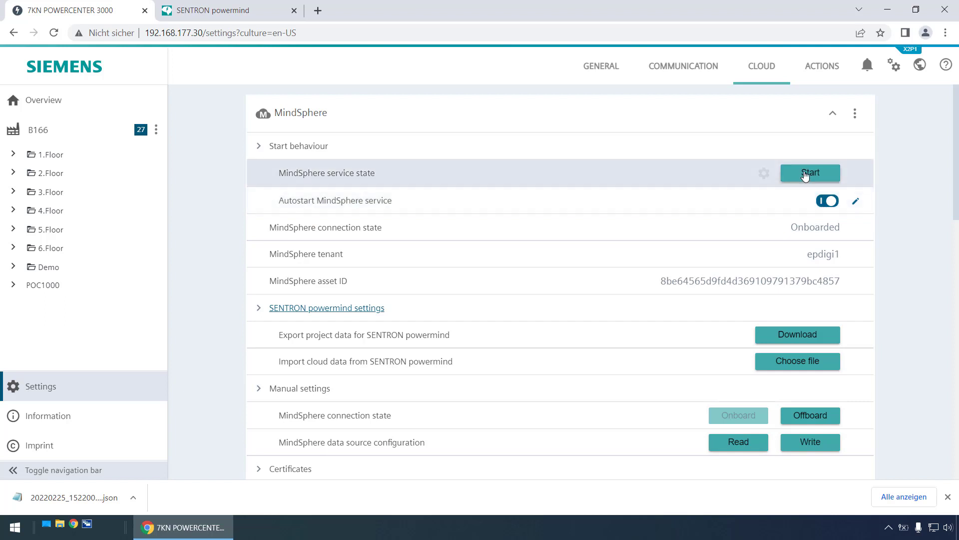
pyautogui.click(809, 173)
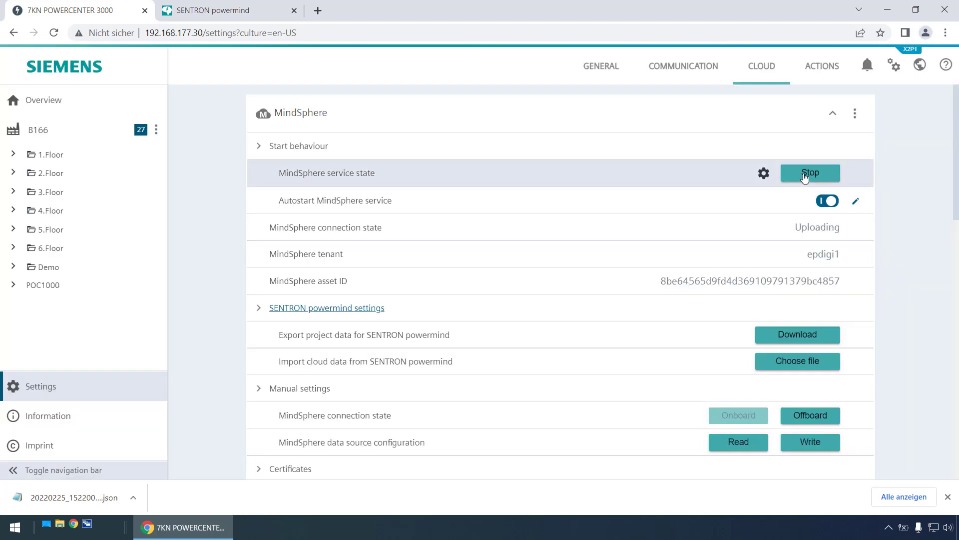
pyautogui.moveTo(788, 232)
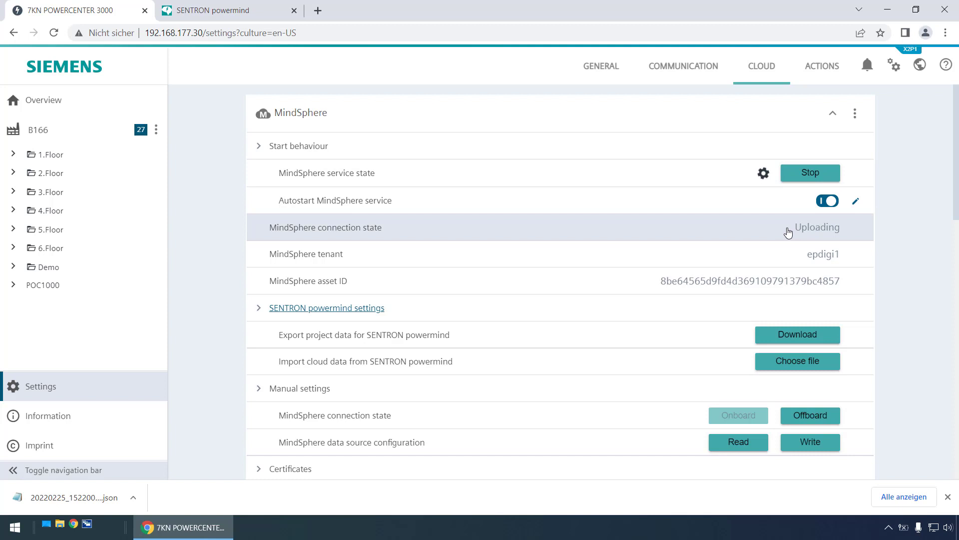
pyautogui.moveTo(801, 235)
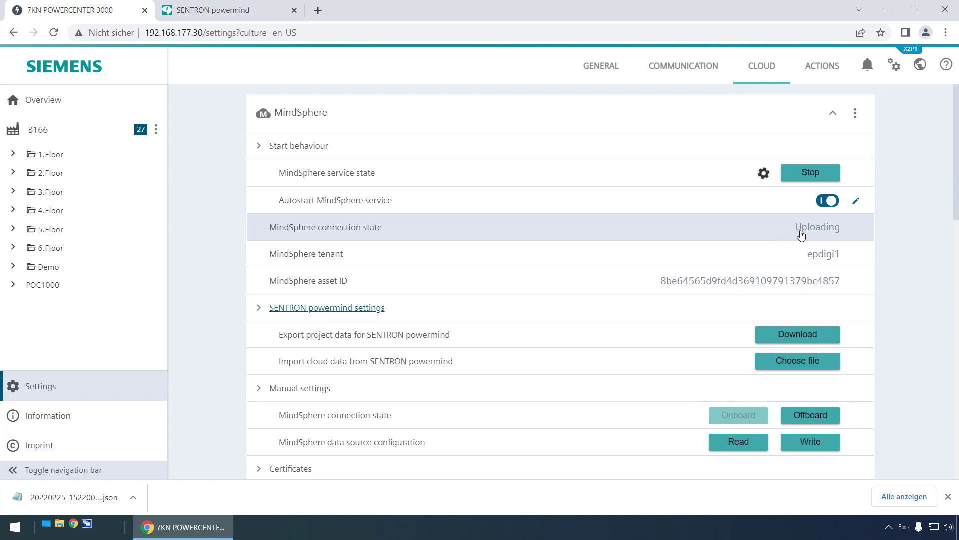
pyautogui.moveTo(817, 248)
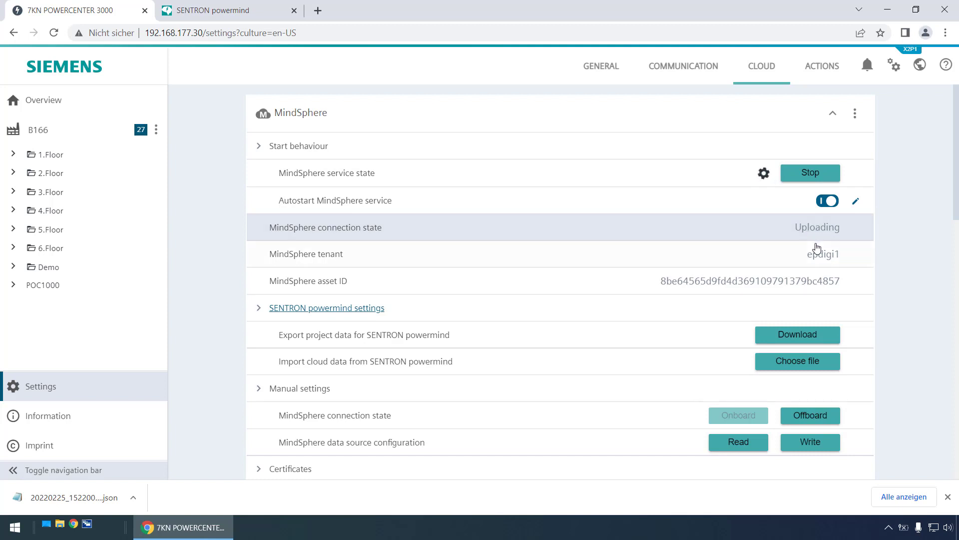
pyautogui.moveTo(824, 254)
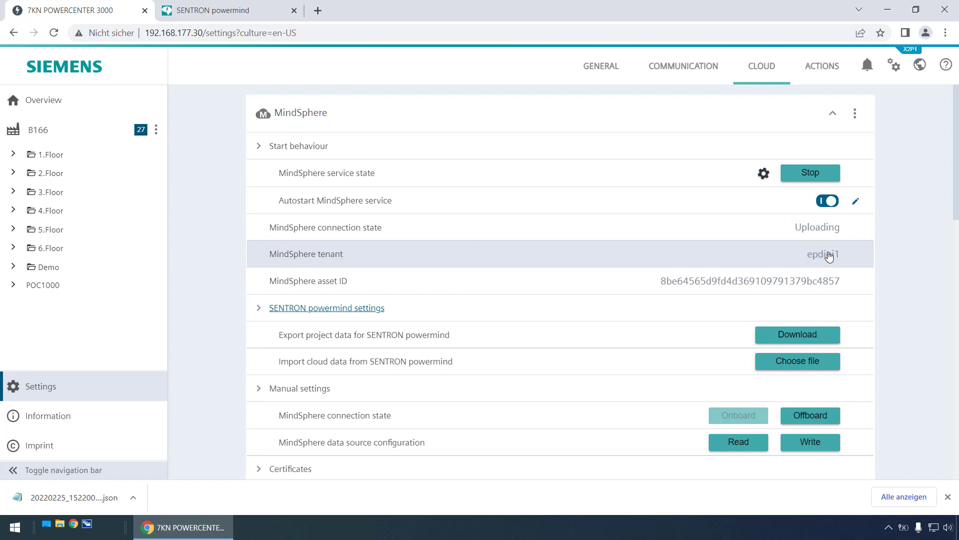
pyautogui.moveTo(826, 237)
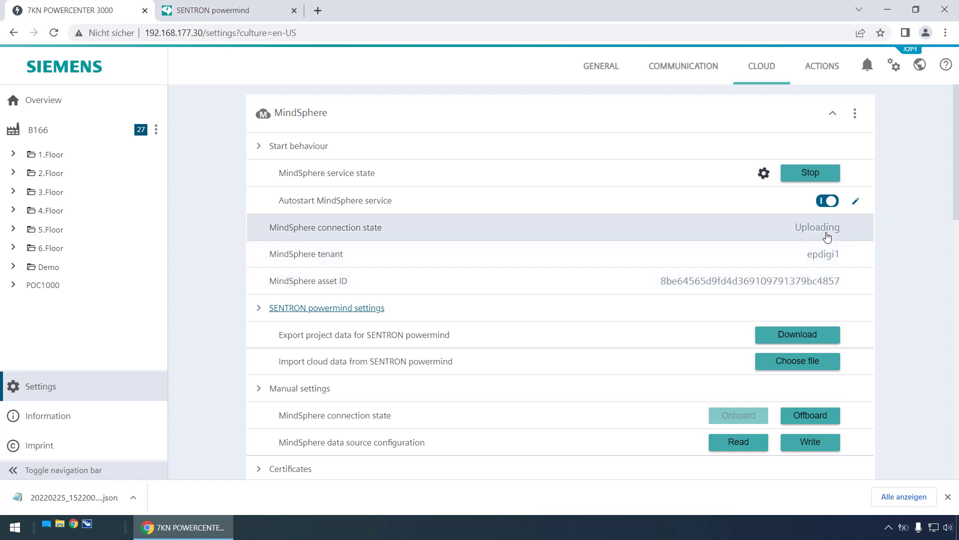
pyautogui.moveTo(733, 245)
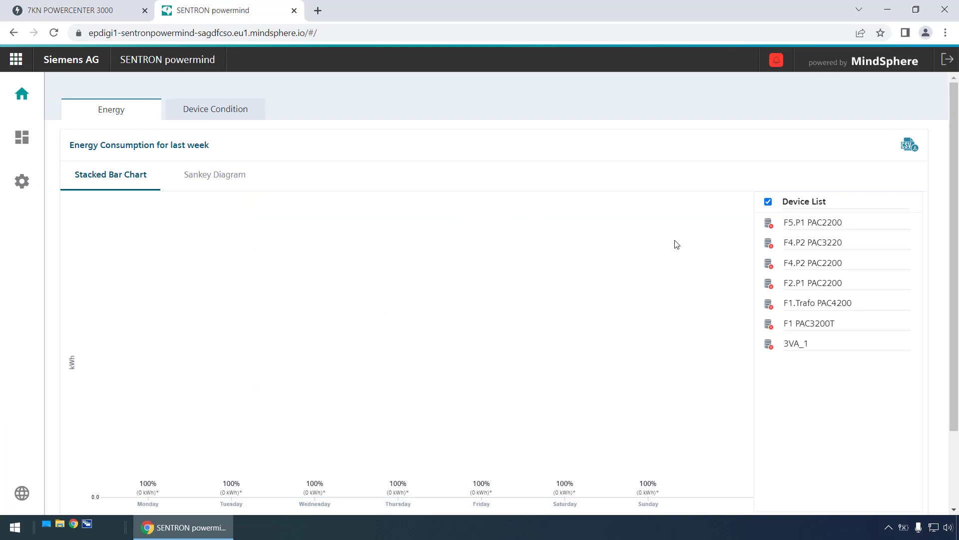
pyautogui.moveTo(784, 355)
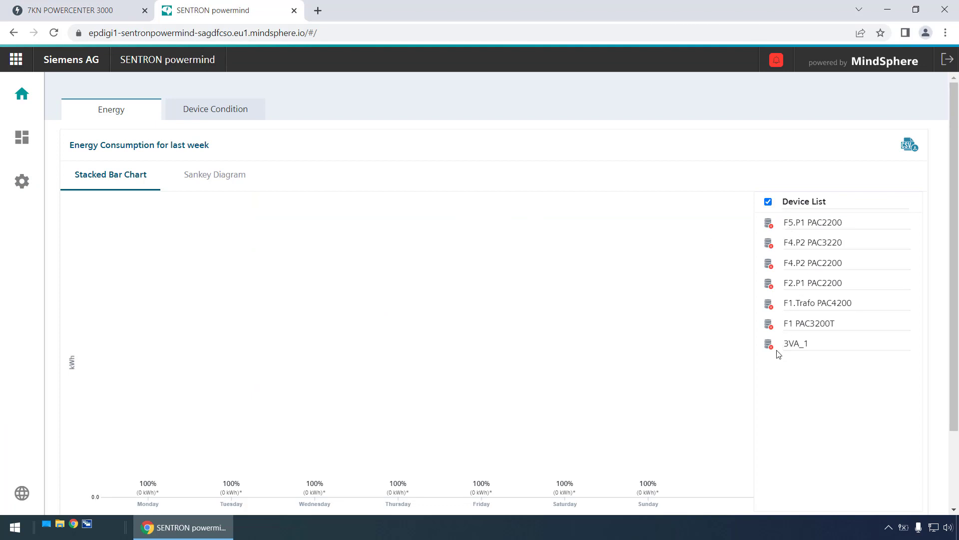
pyautogui.moveTo(778, 228)
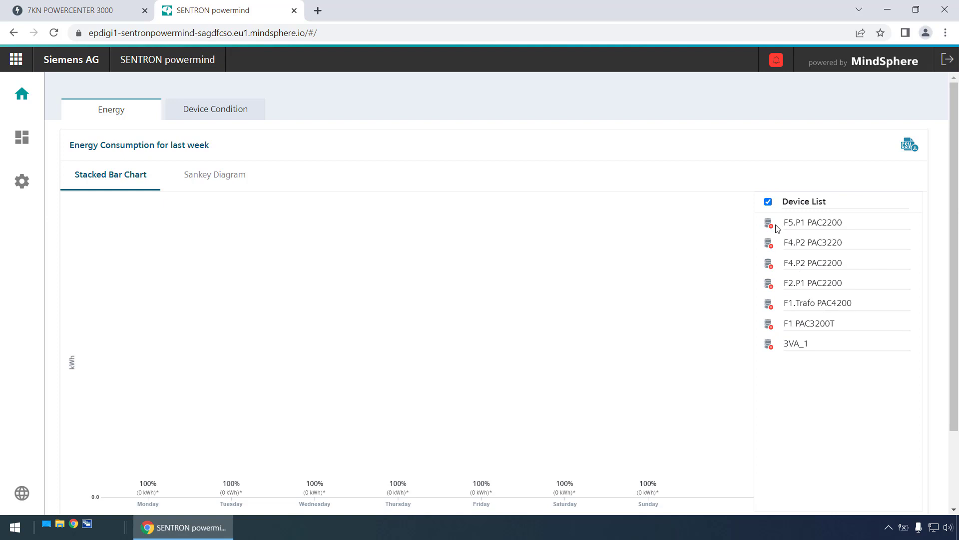
pyautogui.moveTo(730, 228)
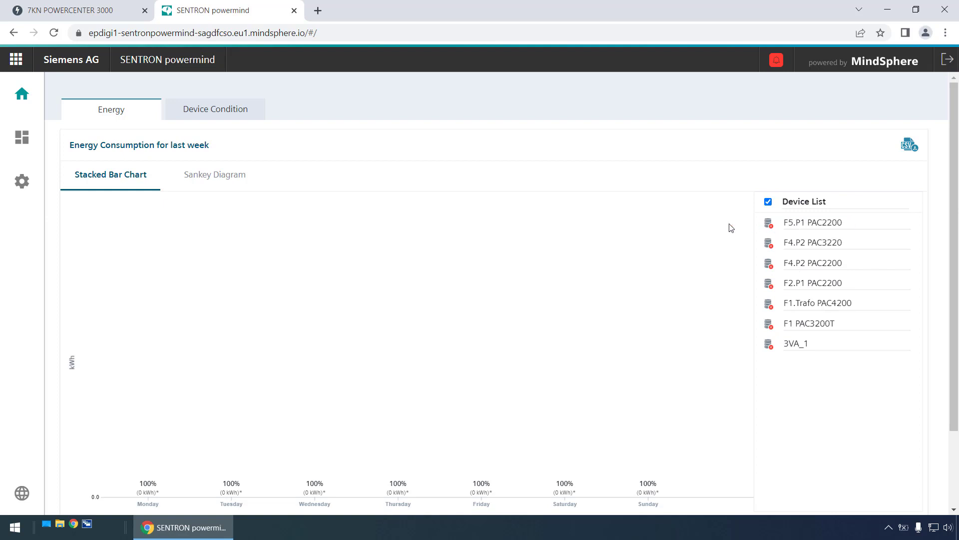
pyautogui.moveTo(726, 230)
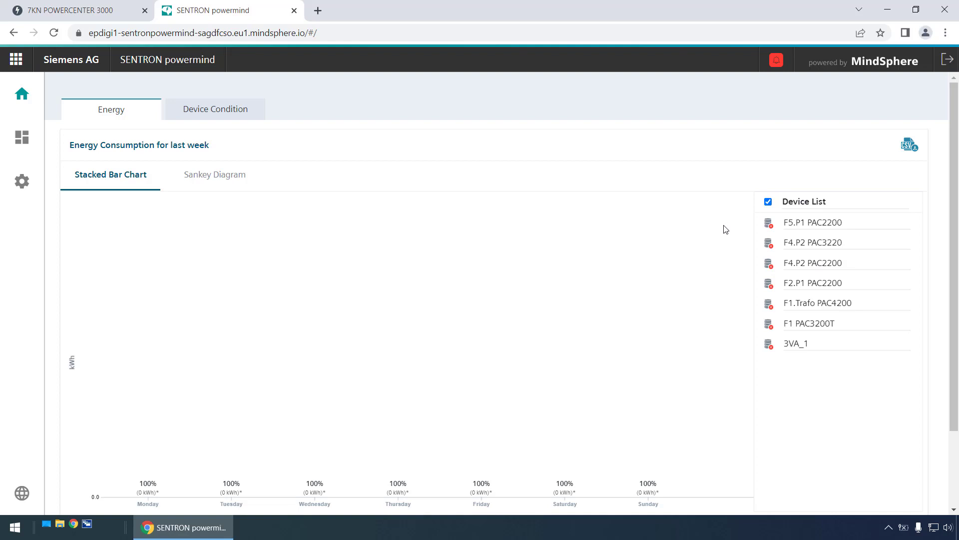
pyautogui.moveTo(165, 241)
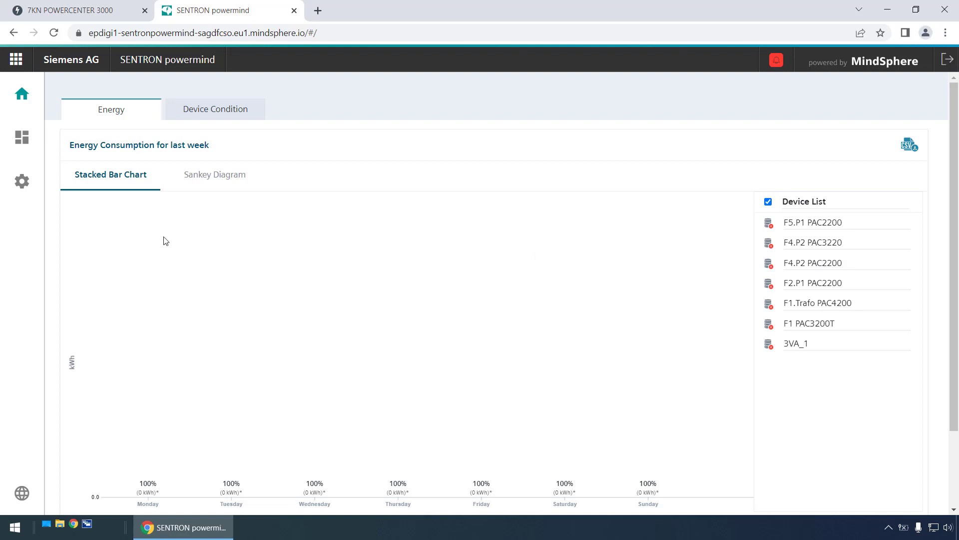
# Show the F1.Trafo PAC4200 dashboard under 1.Floor from the dashboard tree.
pyautogui.click(21, 137)
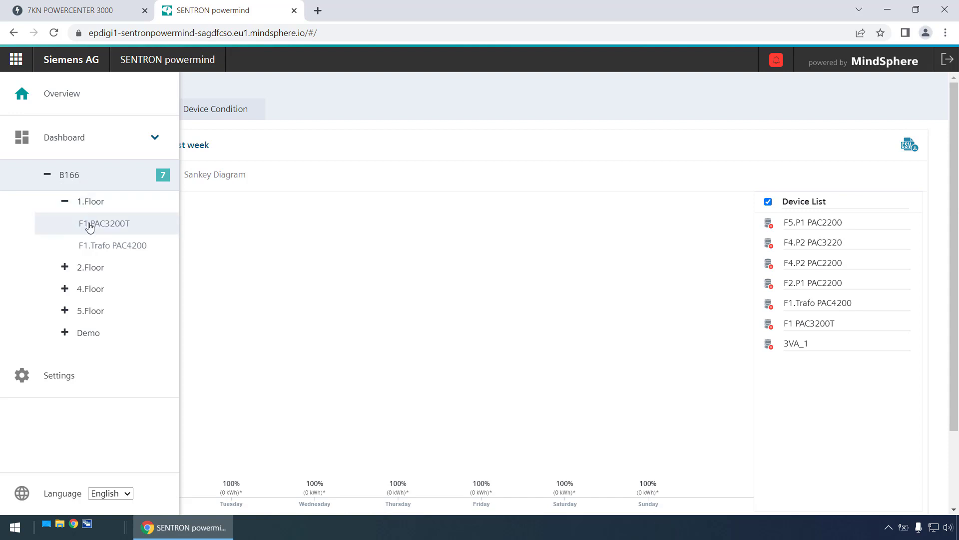
pyautogui.click(113, 246)
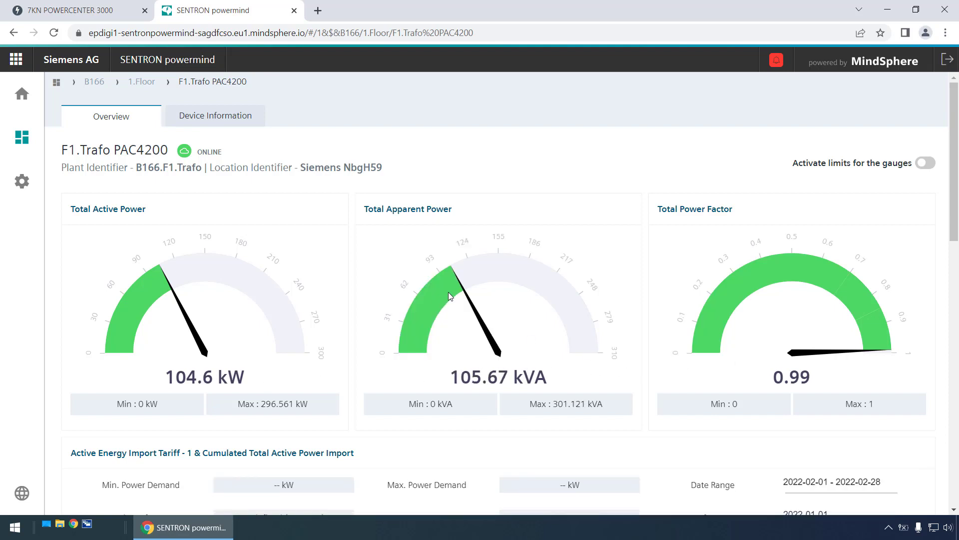
# Review the device's power gauges and energy import chart, then return to the POWERCENTER 3000 overview.
pyautogui.scroll(-3)
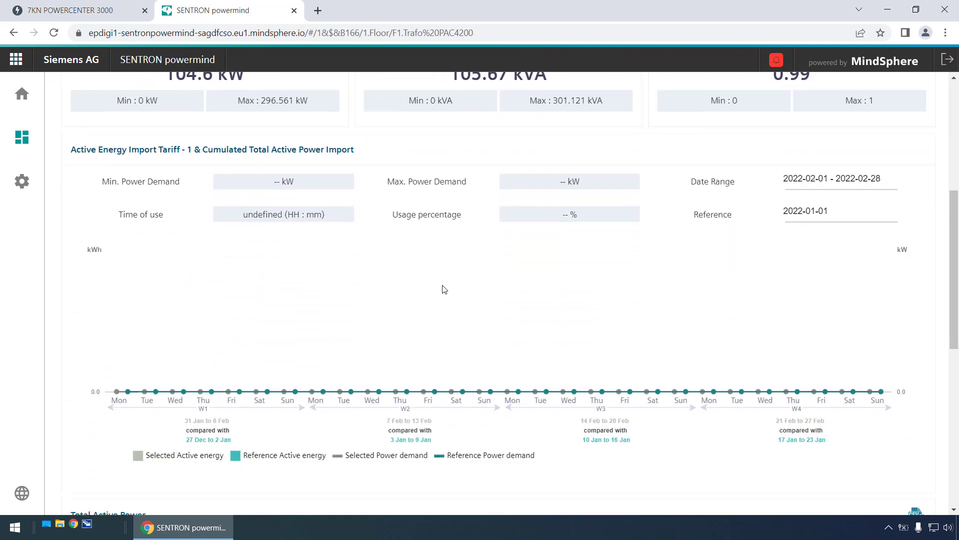
pyautogui.scroll(-3)
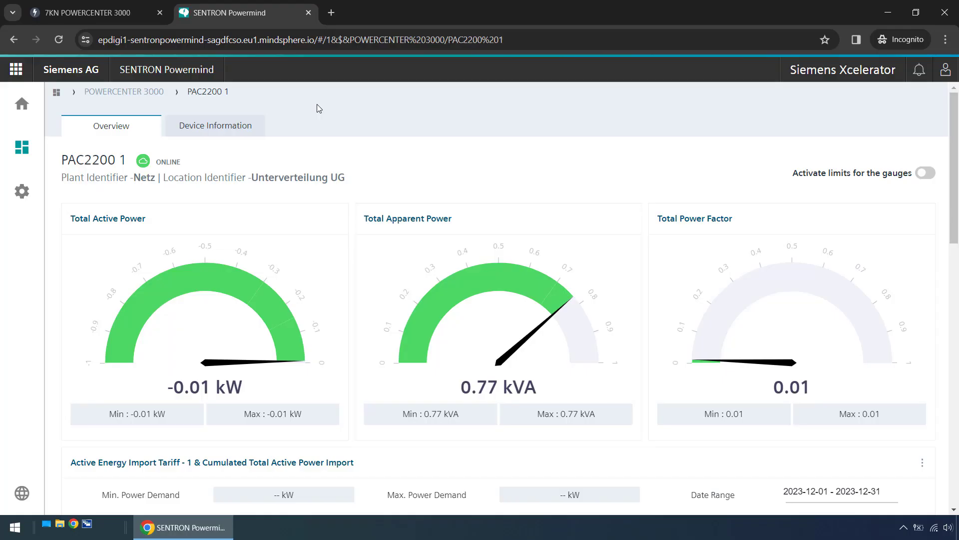
pyautogui.moveTo(222, 108)
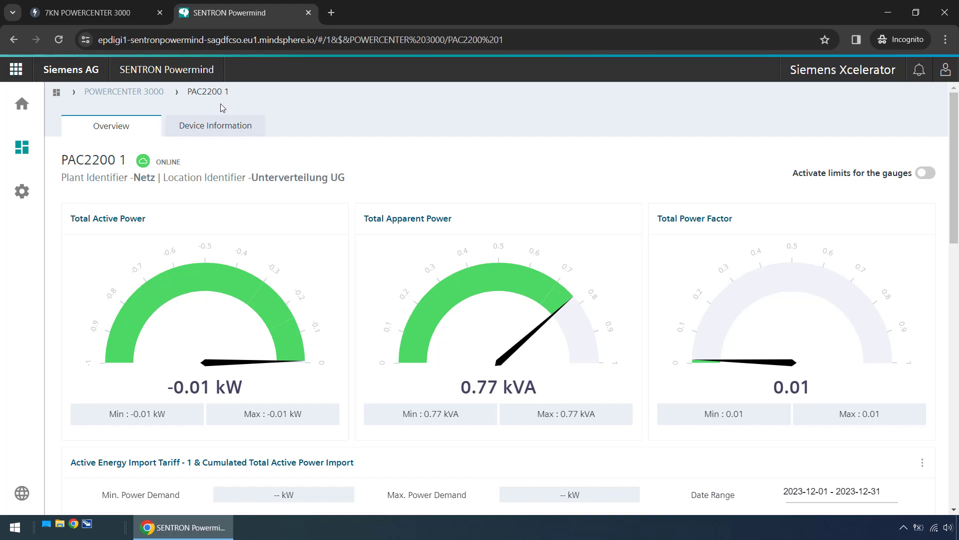
pyautogui.click(86, 12)
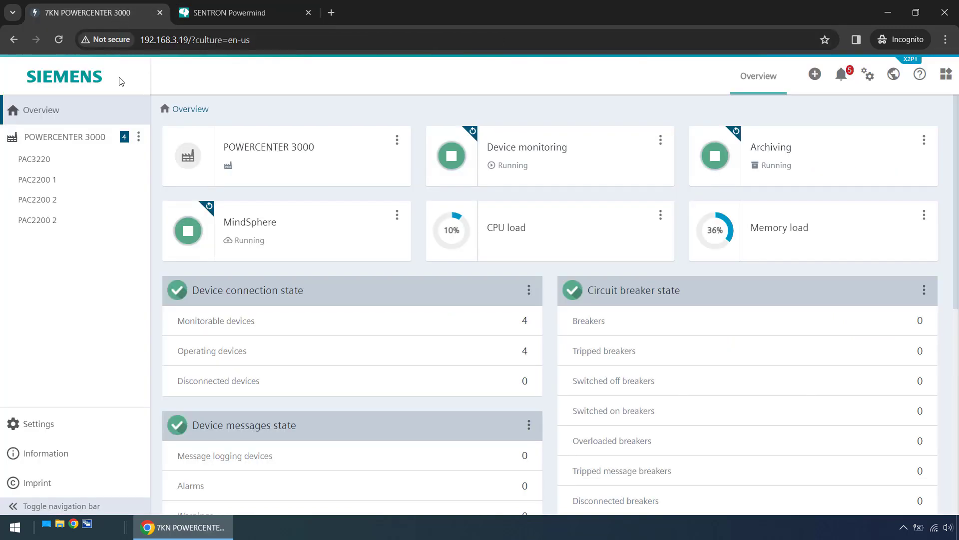
# Go to the MindSphere cloud connection settings in POWERCENTER 3000.
pyautogui.click(38, 424)
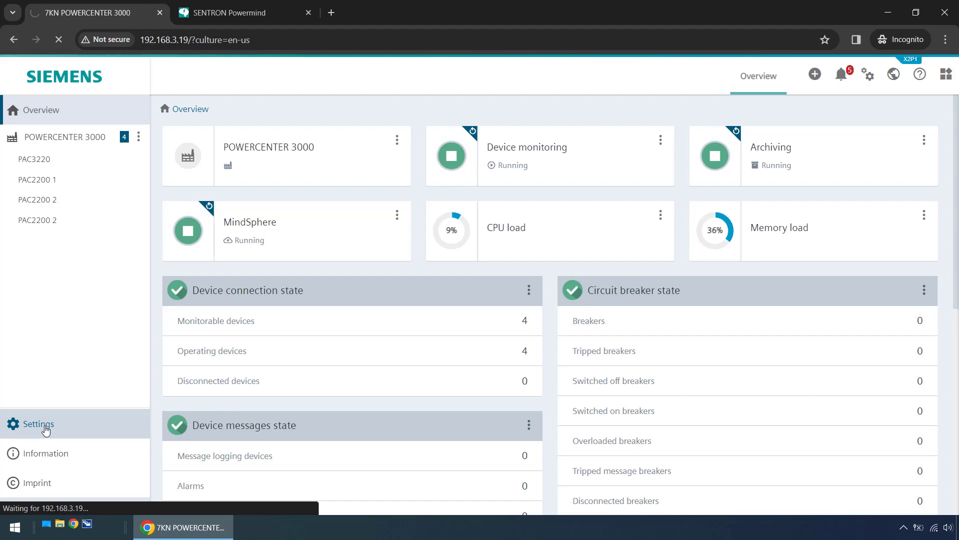
pyautogui.click(40, 424)
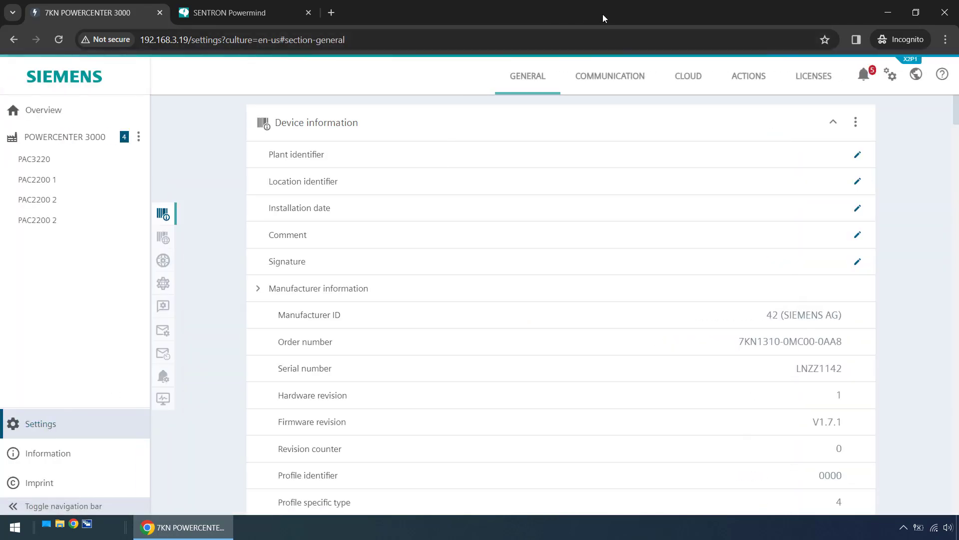
pyautogui.click(688, 76)
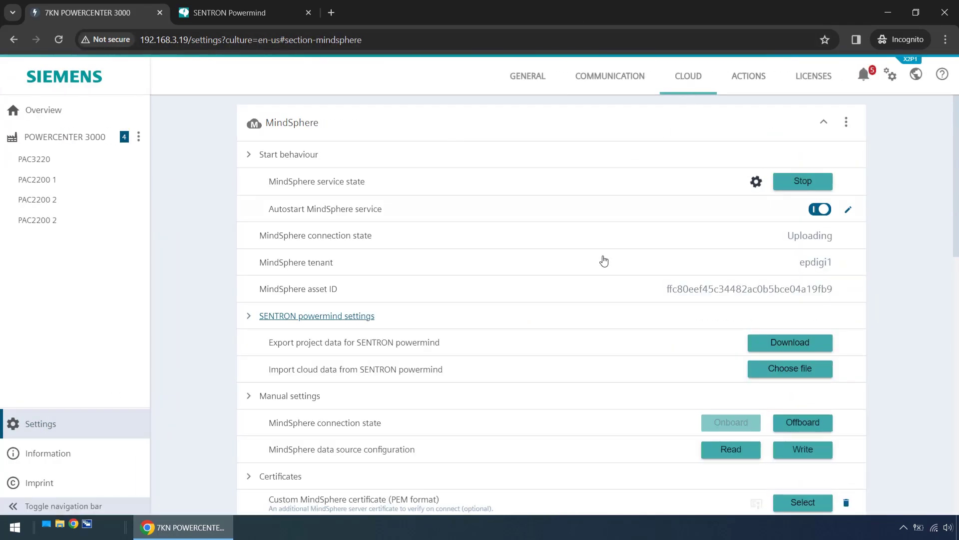
pyautogui.moveTo(800, 422)
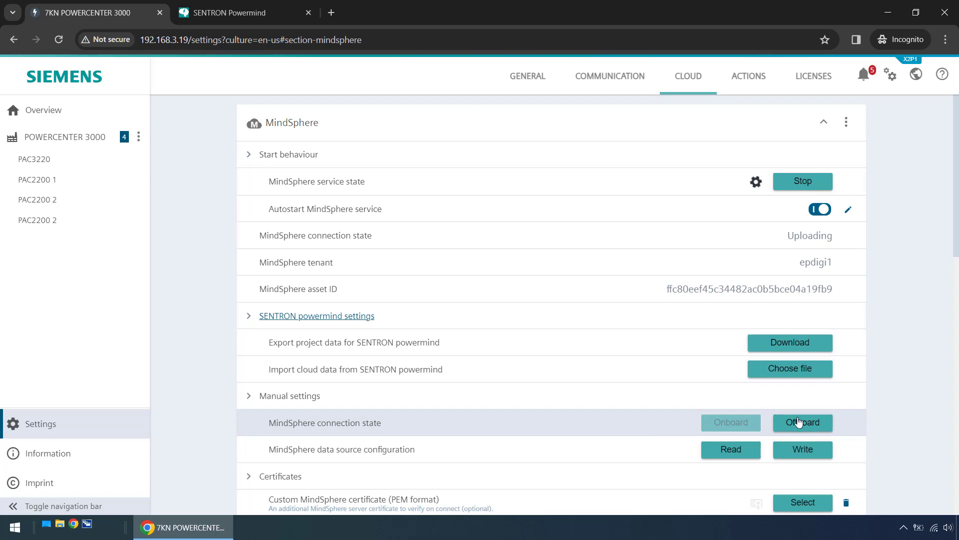
# Offboard the device from MindSphere and confirm, clearing tenant and asset ID.
pyautogui.click(803, 421)
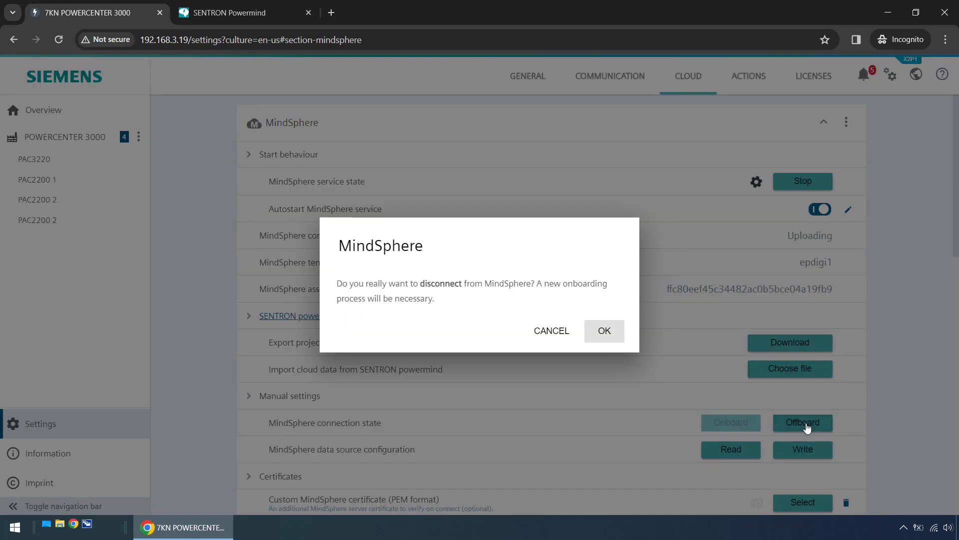
pyautogui.click(550, 331)
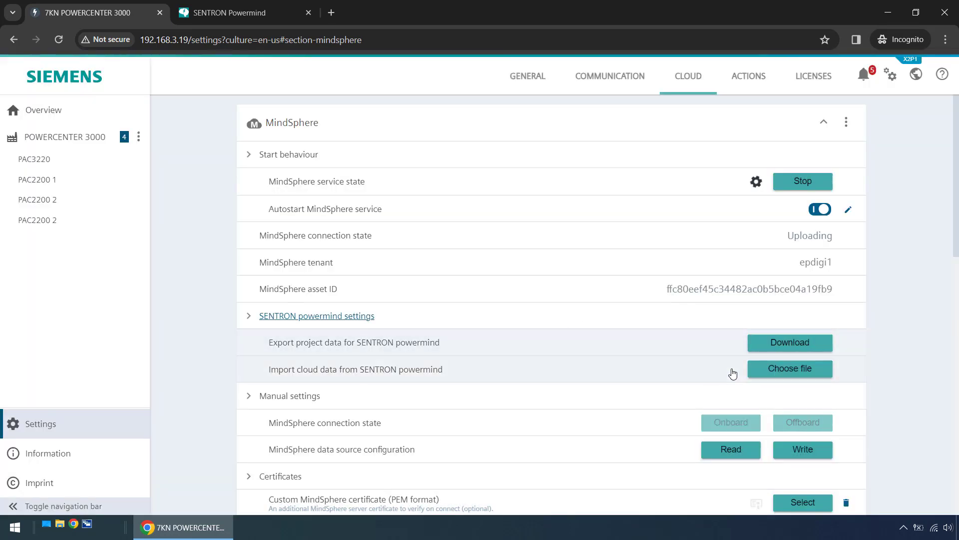
pyautogui.click(802, 181)
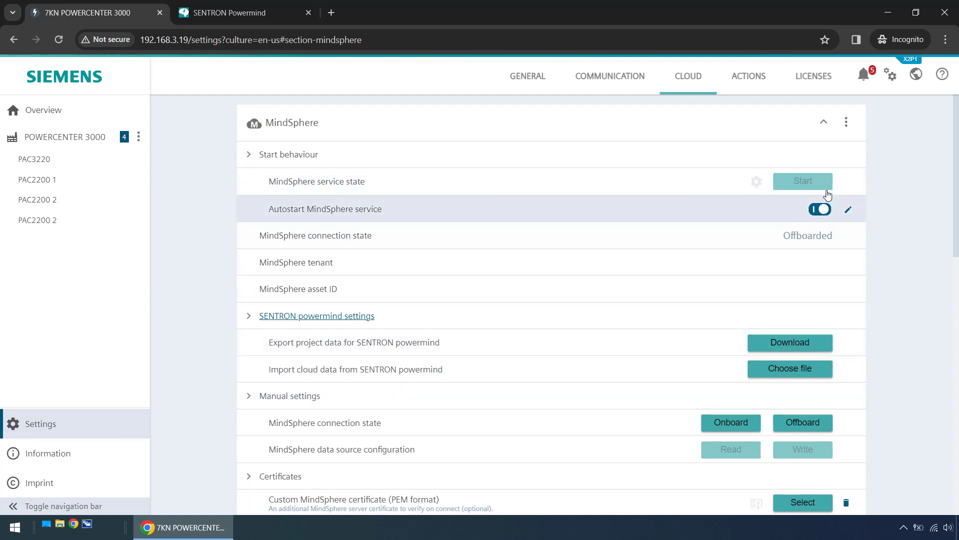
pyautogui.moveTo(796, 204)
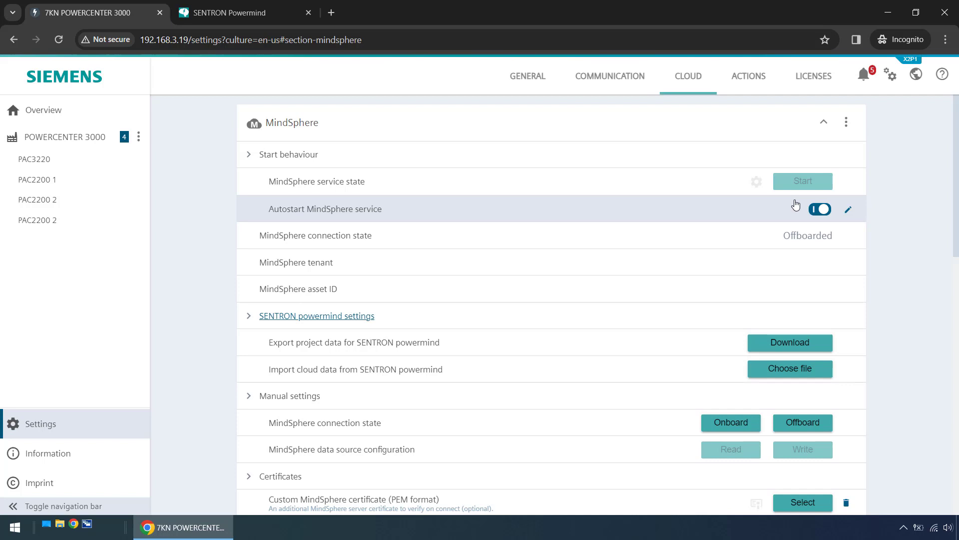
pyautogui.moveTo(383, 184)
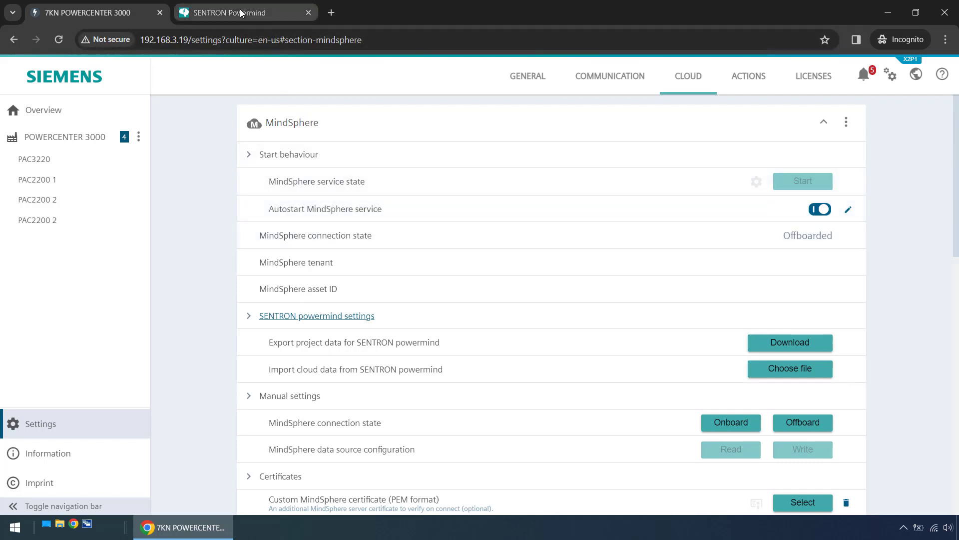
# Return to the Insights Hub home launchpad and launch Asset Manager from its tile.
pyautogui.click(243, 12)
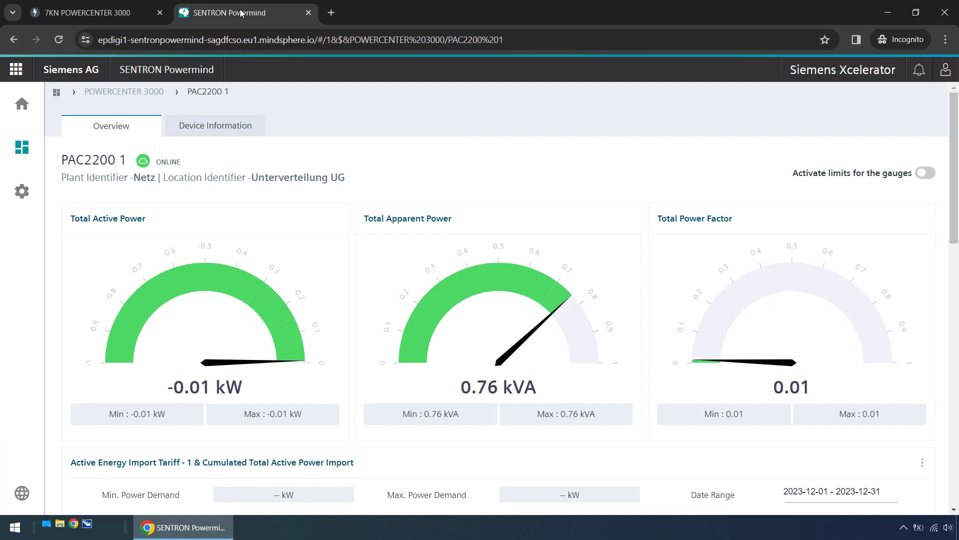
pyautogui.moveTo(306, 110)
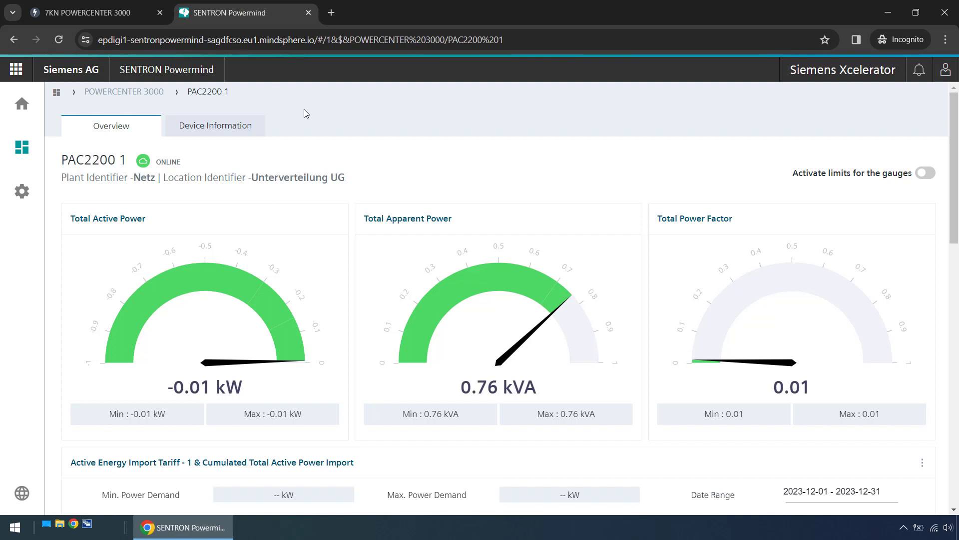
pyautogui.click(17, 69)
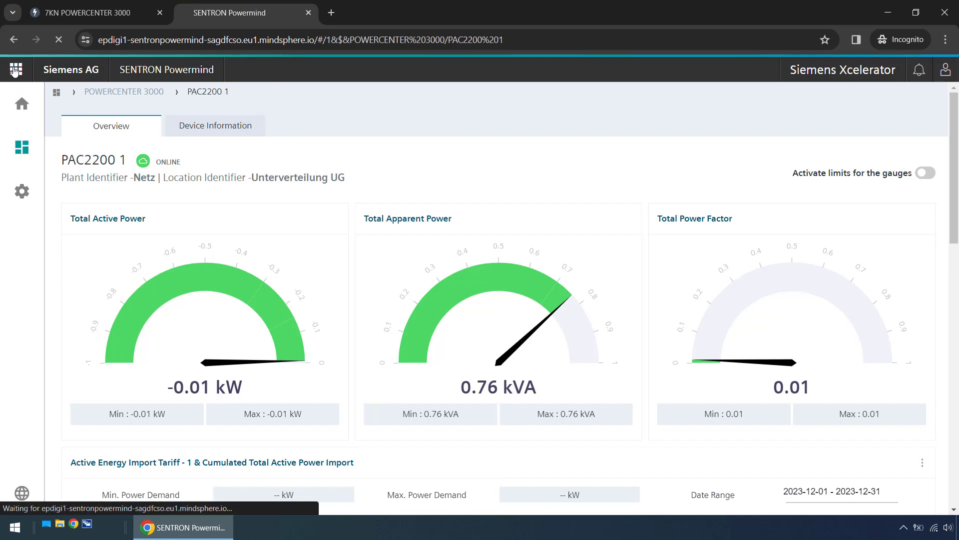
pyautogui.click(15, 69)
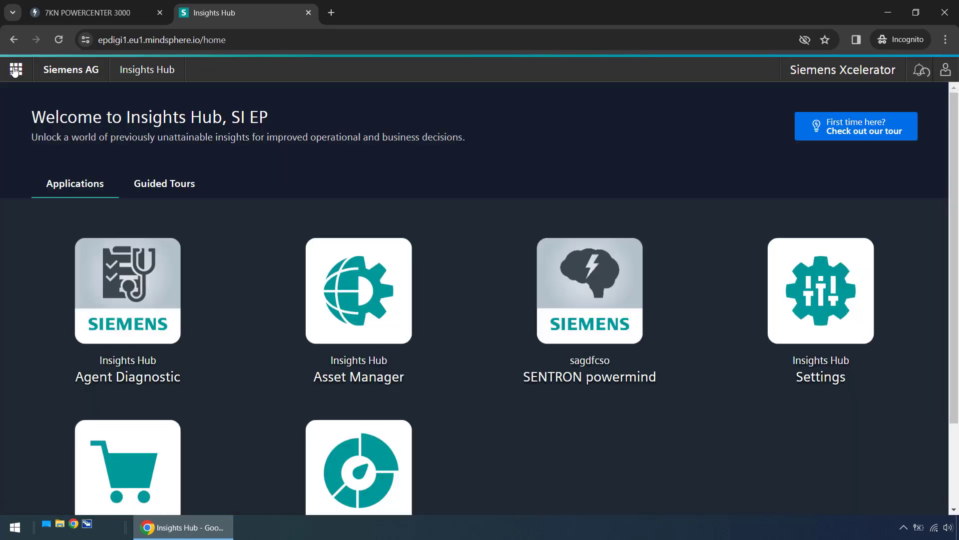
pyautogui.moveTo(180, 165)
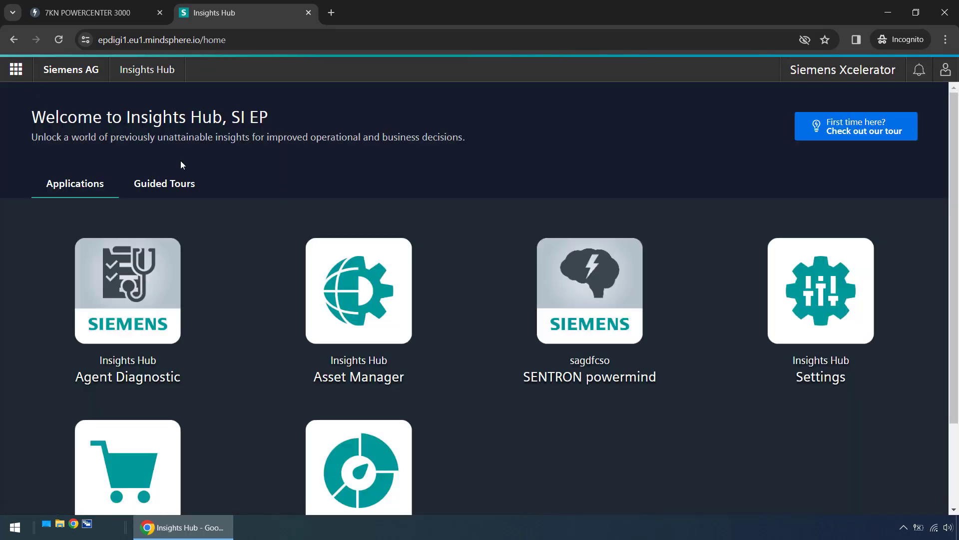
pyautogui.moveTo(358, 296)
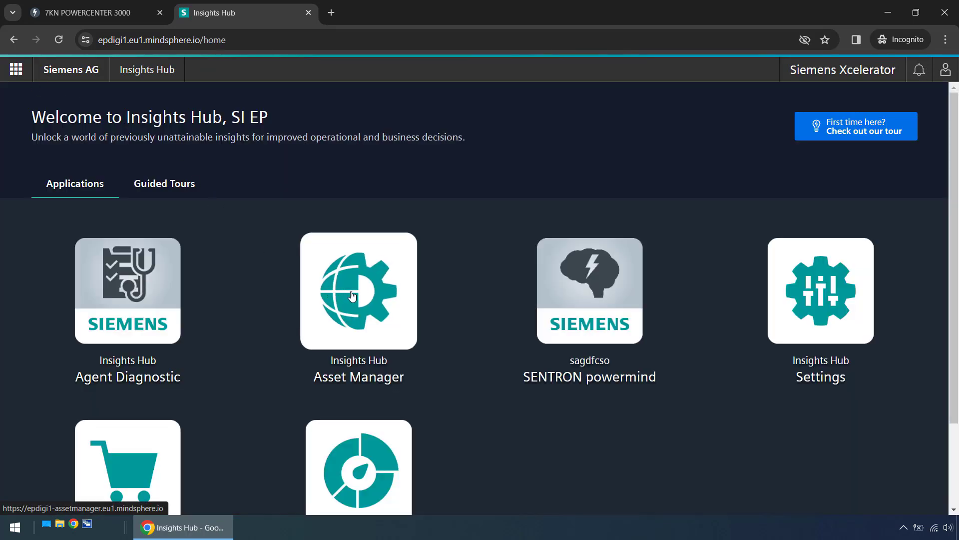
pyautogui.click(359, 291)
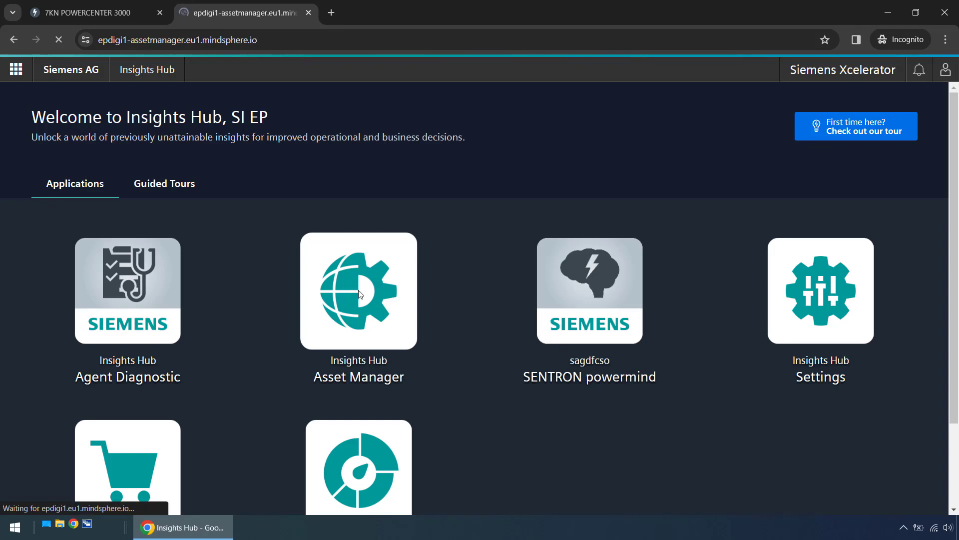
# Select POWERCENTER 3000 under Assets and open its MindConnect Lib connectivity configuration.
pyautogui.click(358, 291)
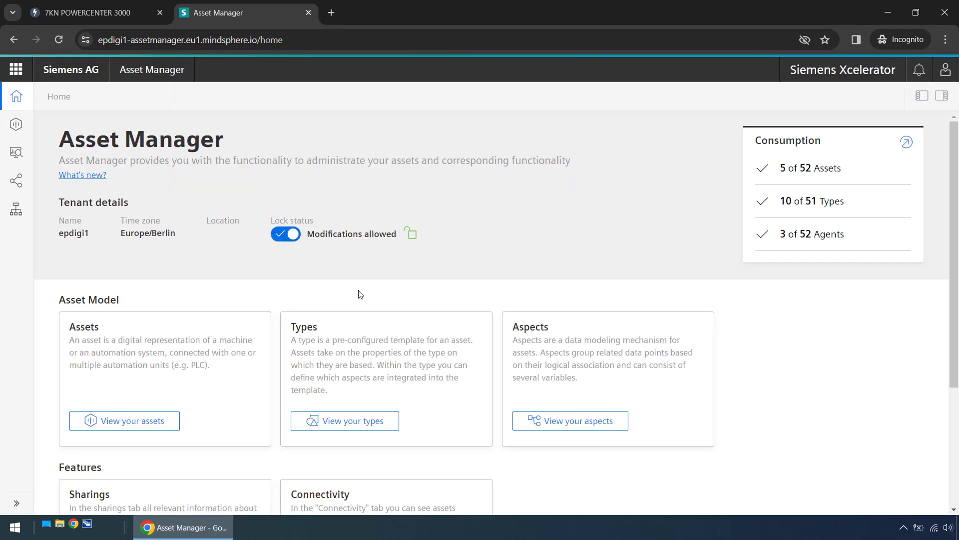
pyautogui.moveTo(15, 124)
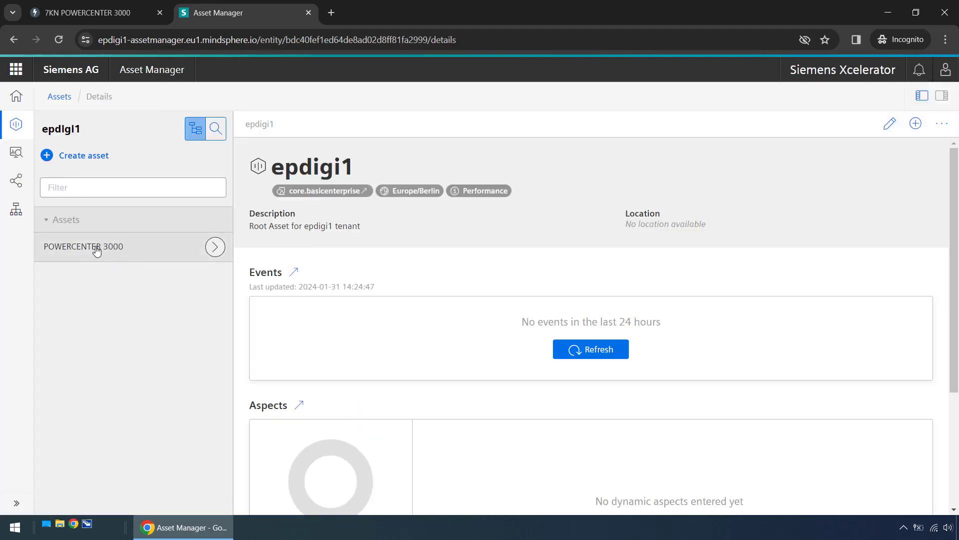
pyautogui.moveTo(112, 250)
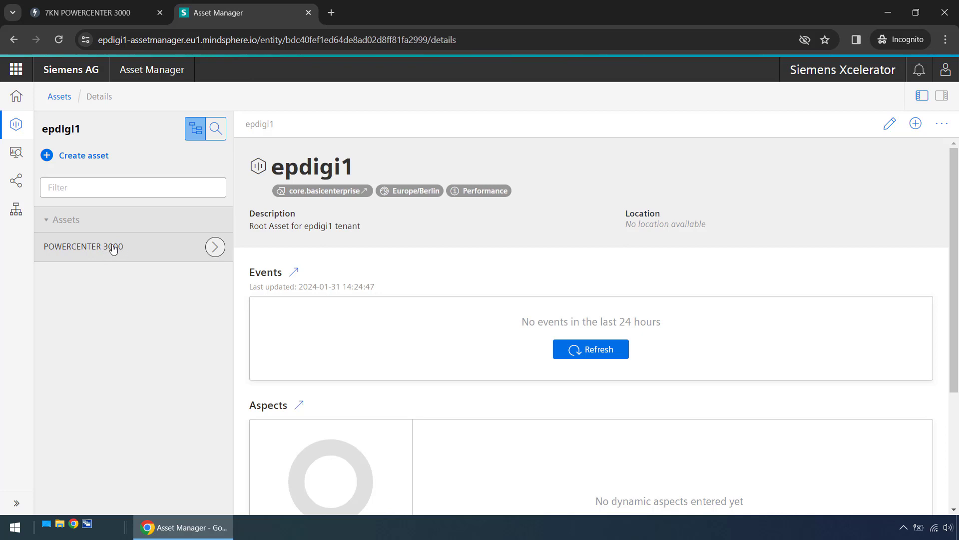
pyautogui.click(83, 247)
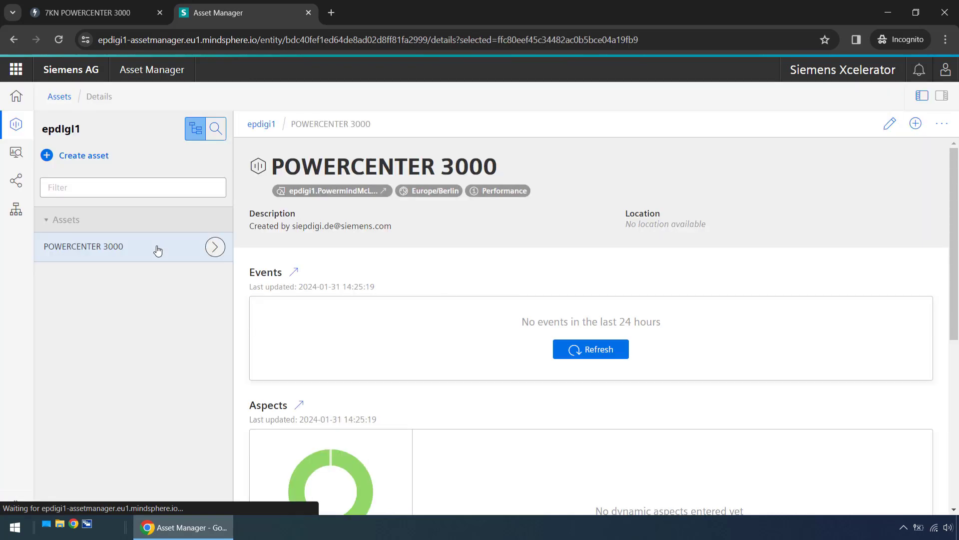
pyautogui.scroll(-3)
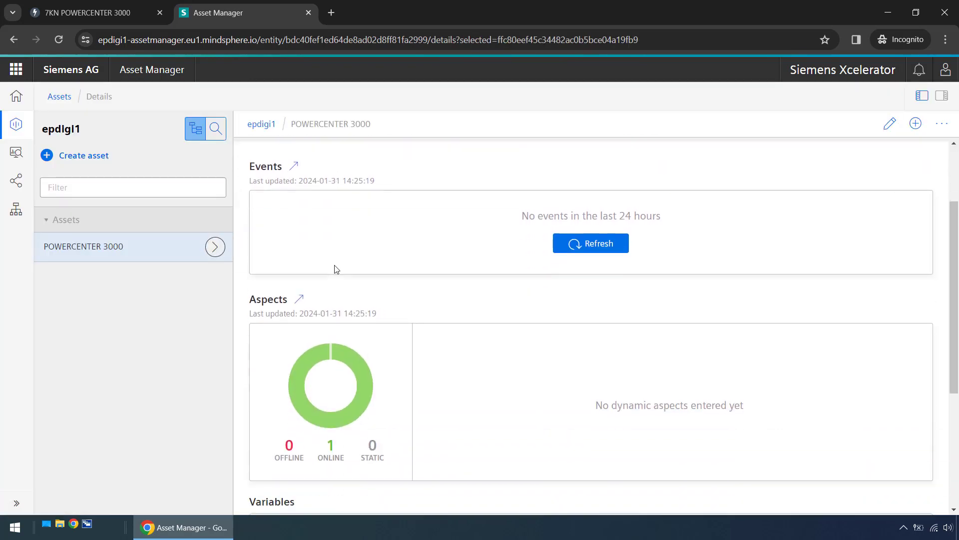
pyautogui.scroll(-3)
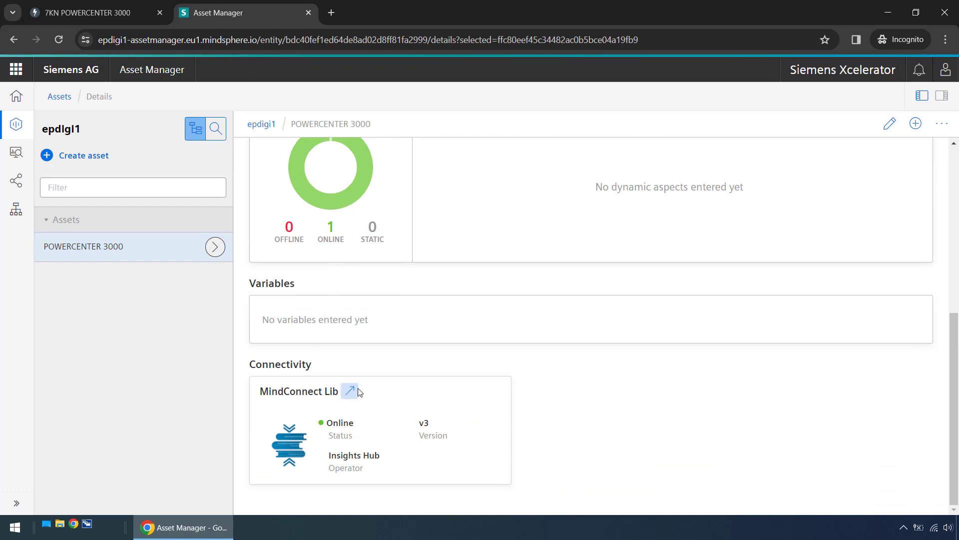
pyautogui.click(350, 391)
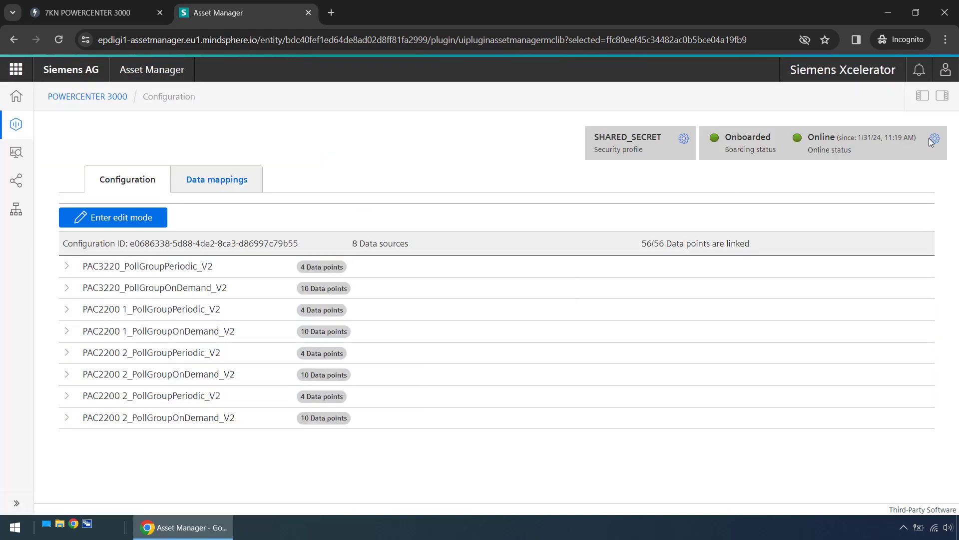
# Offboard MindConnect Lib from the POWERCENTER 3000 boarding configuration page.
pyautogui.click(936, 139)
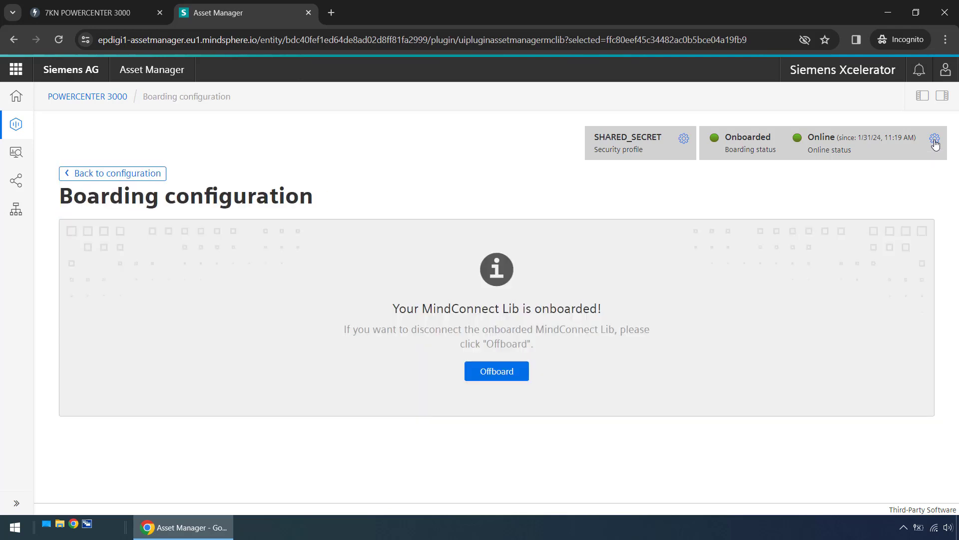
pyautogui.moveTo(496, 371)
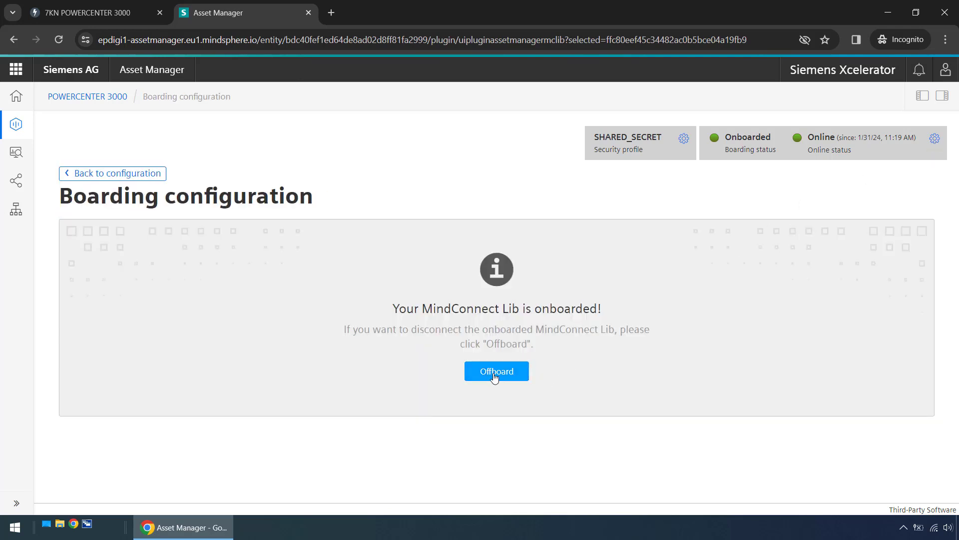
pyautogui.click(495, 371)
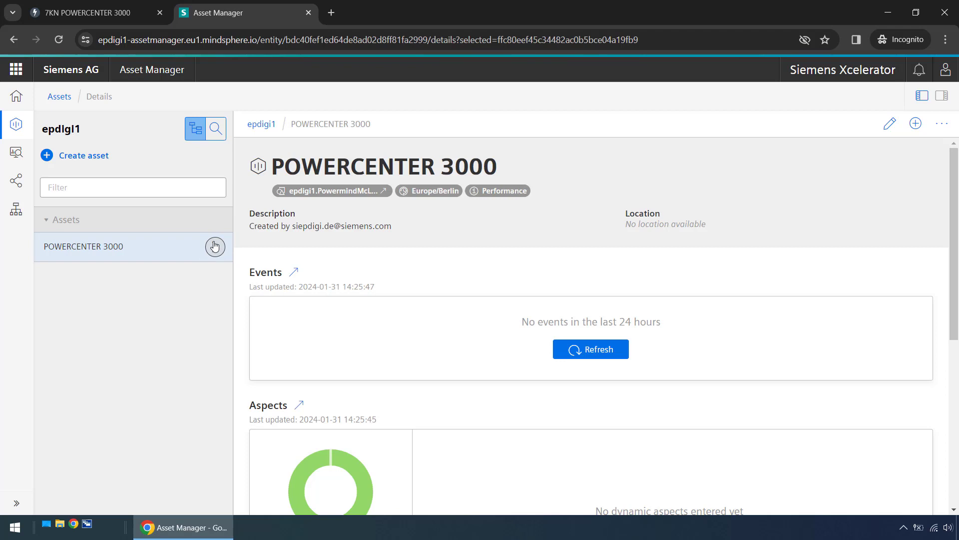
# Expand POWERCENTER 3000 and delete its child assets PAC3220, PAC2200 2 and PAC2200 1.
pyautogui.click(215, 245)
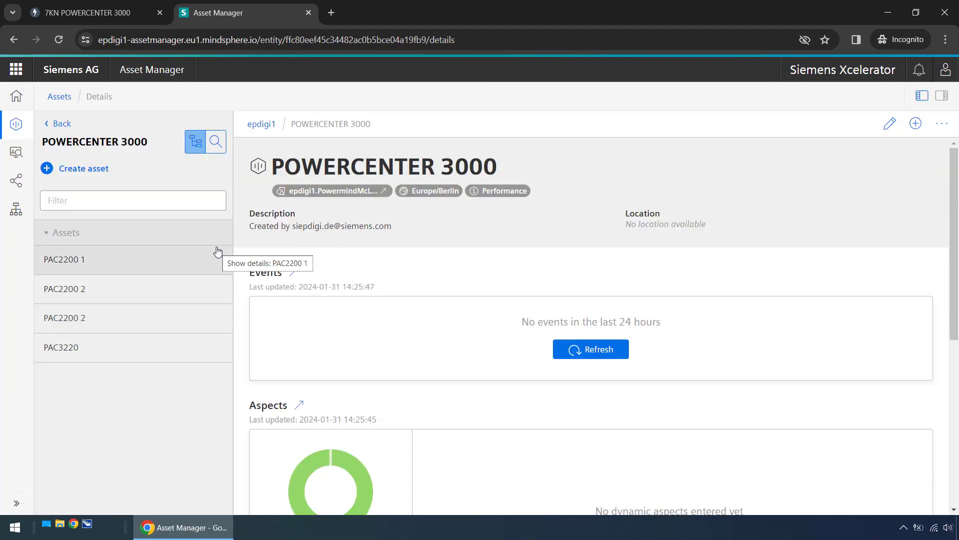
pyautogui.moveTo(222, 241)
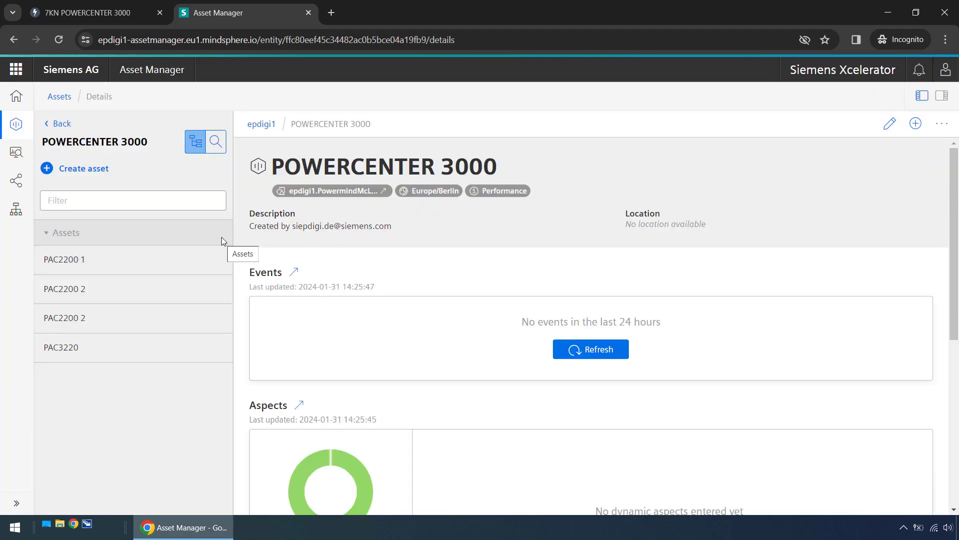
pyautogui.moveTo(191, 354)
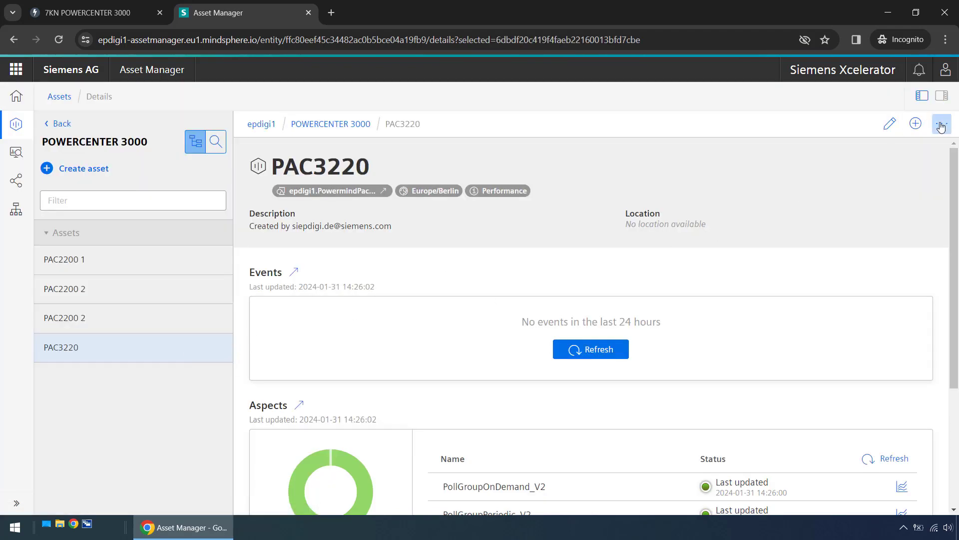
pyautogui.click(942, 124)
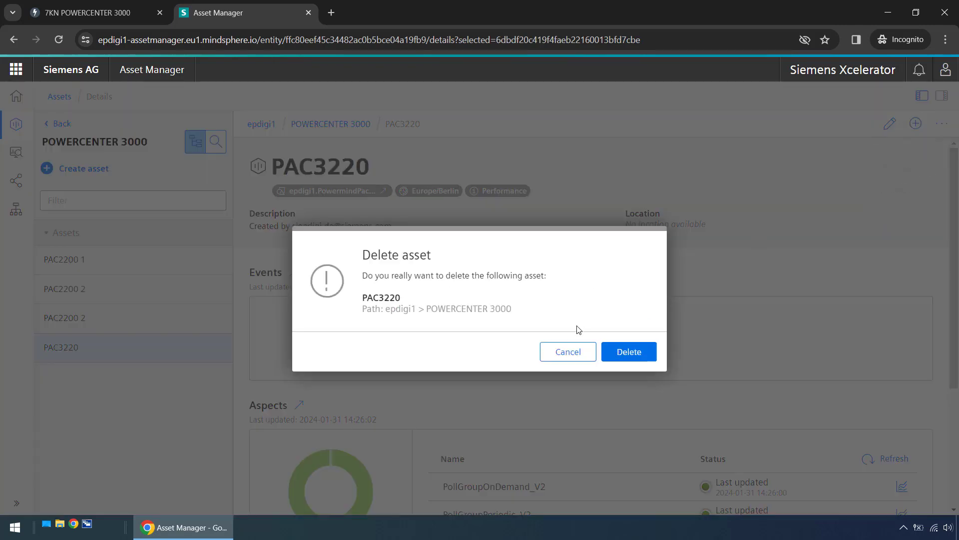
pyautogui.click(627, 351)
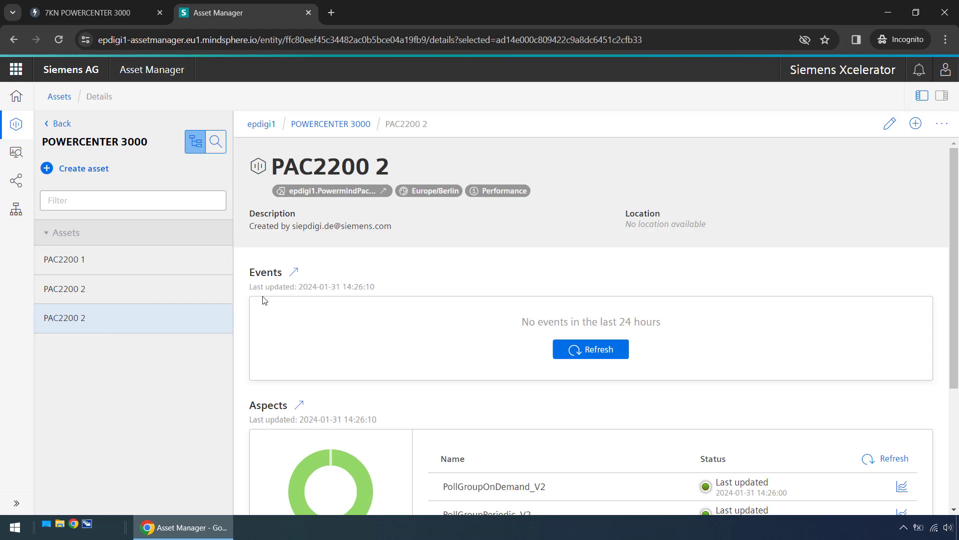
pyautogui.click(942, 123)
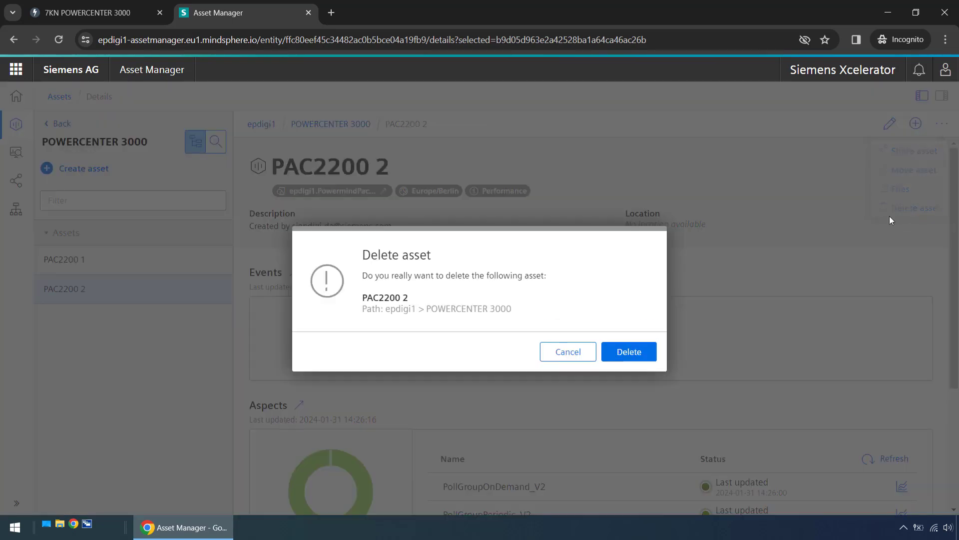
pyautogui.click(628, 351)
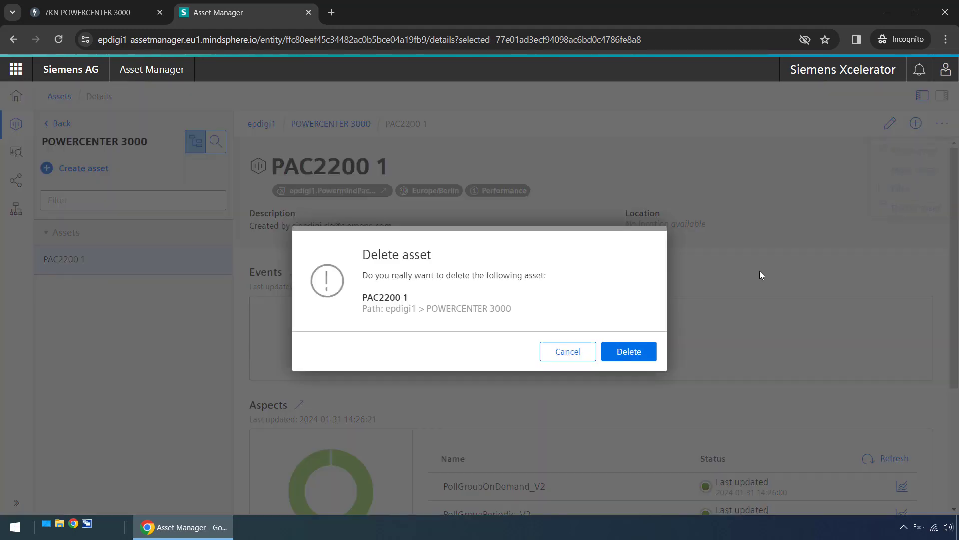
pyautogui.click(628, 351)
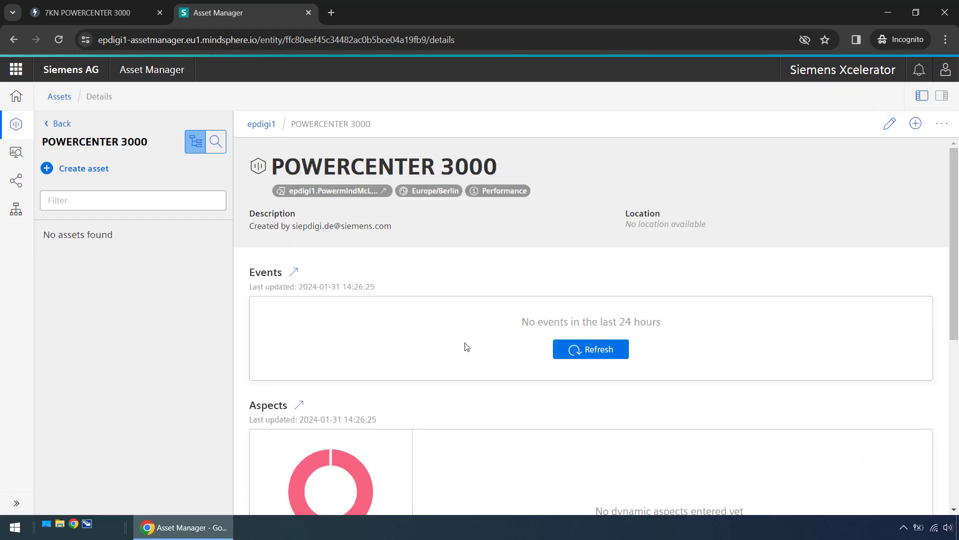
pyautogui.moveTo(94, 141)
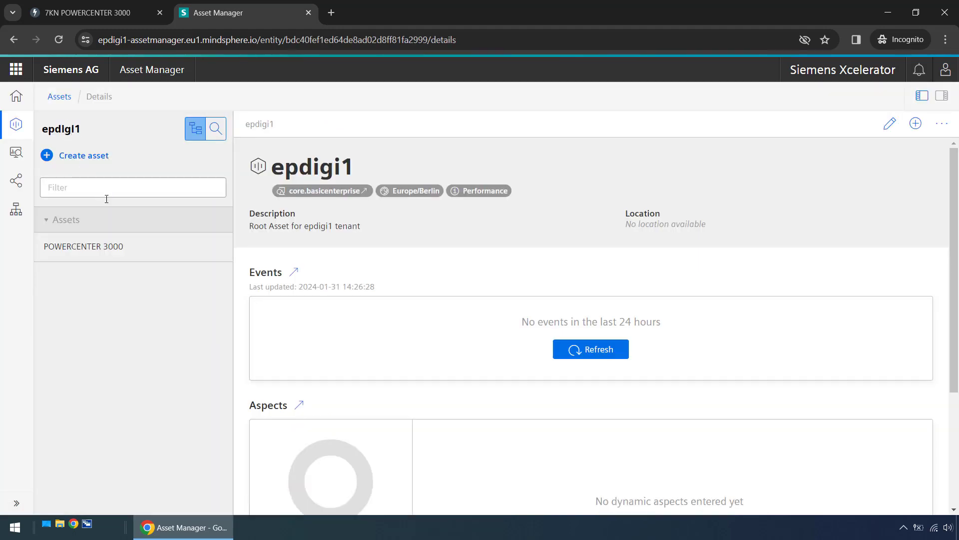
# Delete the POWERCENTER 3000 asset via its more-actions menu, leaving epdigi1 with no assets.
pyautogui.click(83, 247)
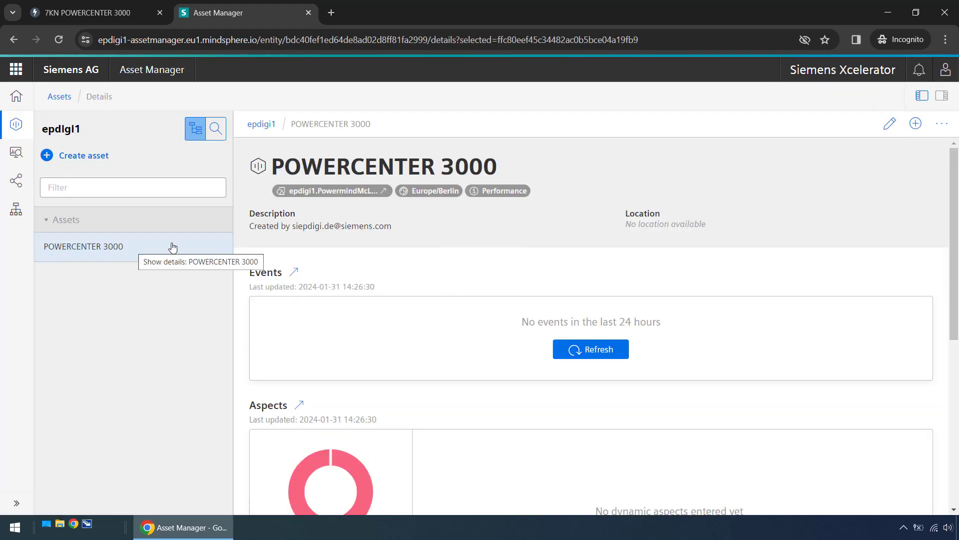
pyautogui.click(942, 124)
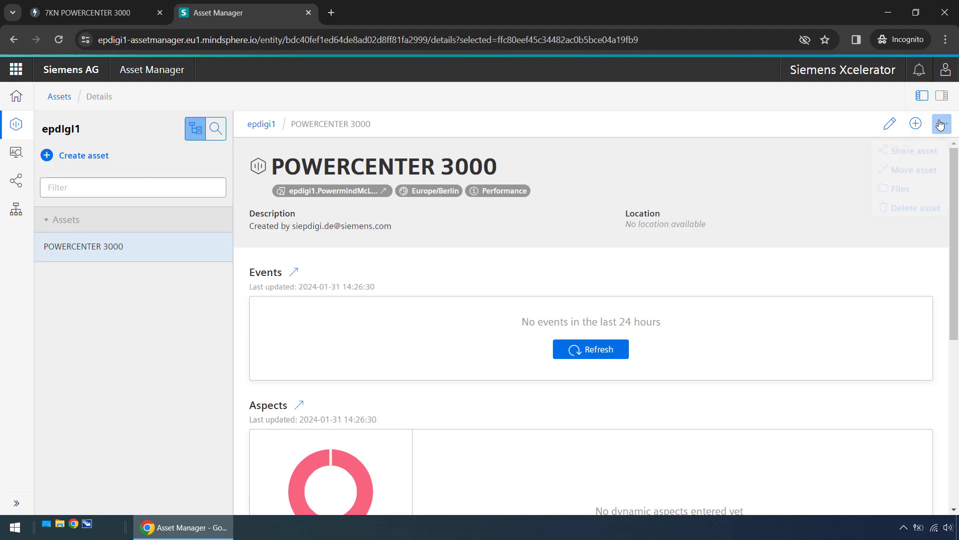
pyautogui.click(941, 124)
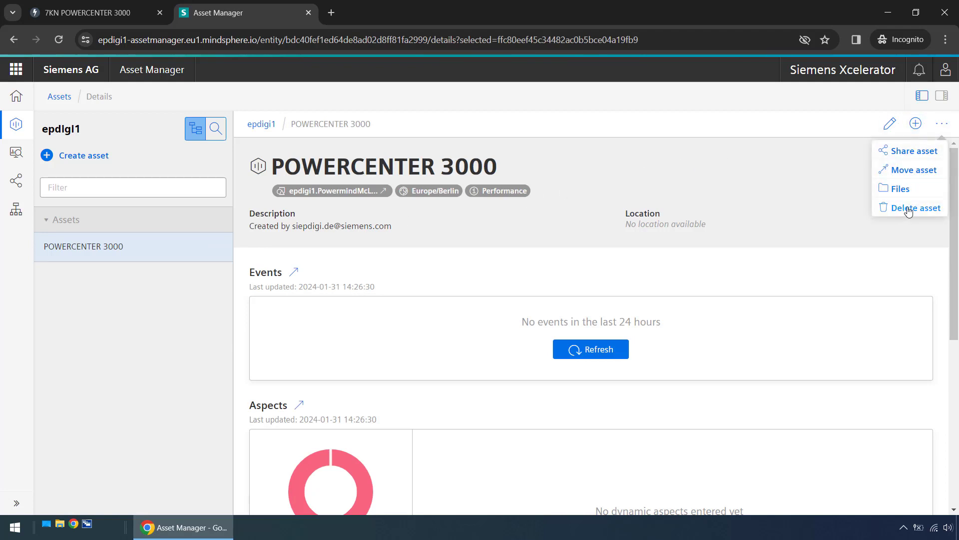
pyautogui.click(914, 208)
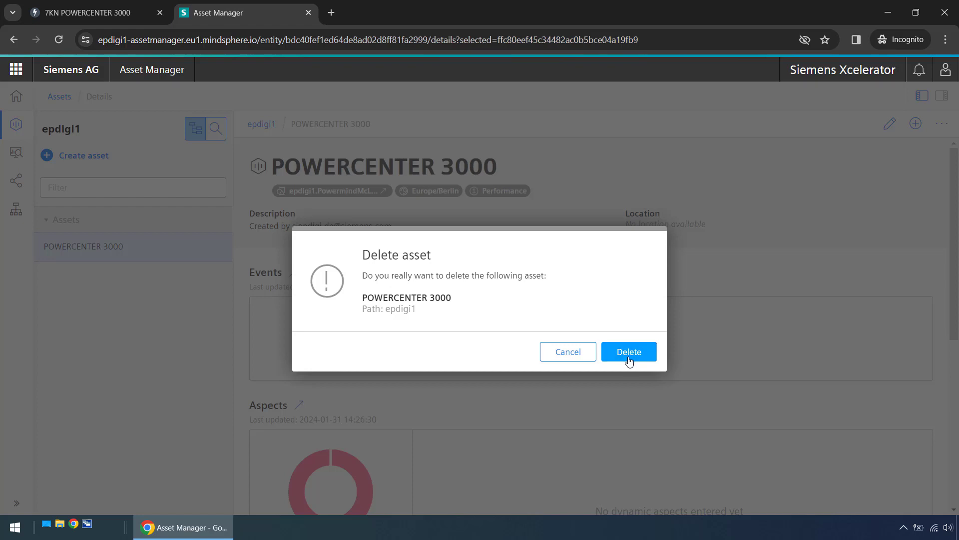
pyautogui.click(629, 352)
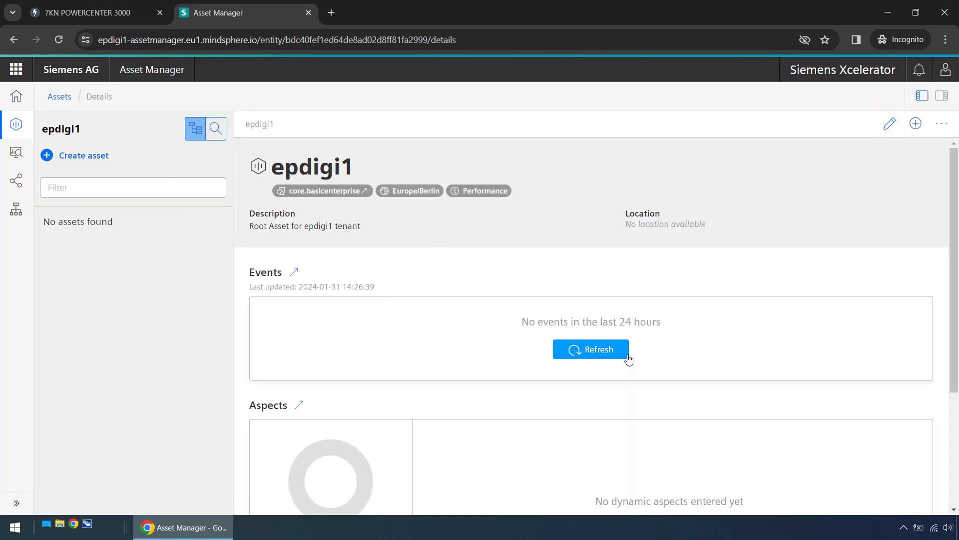
pyautogui.moveTo(637, 359)
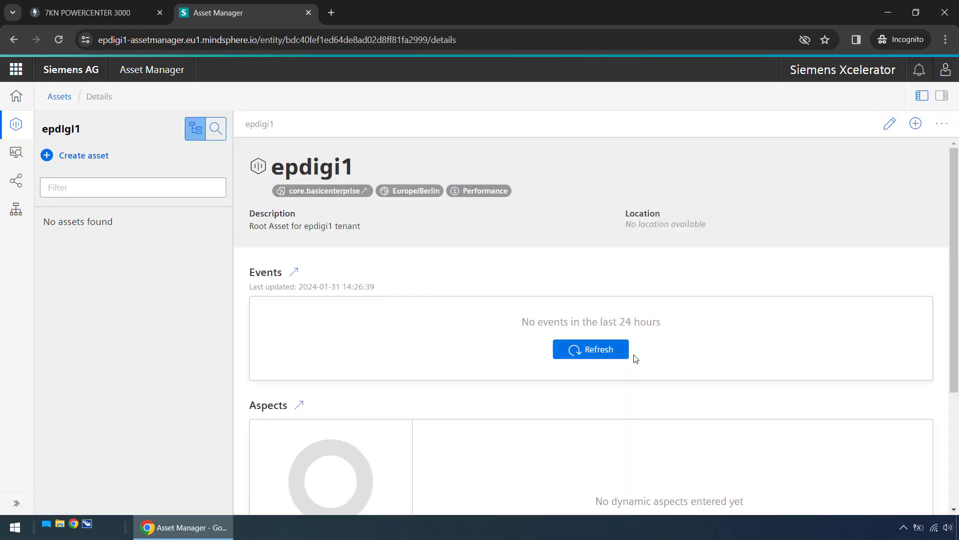